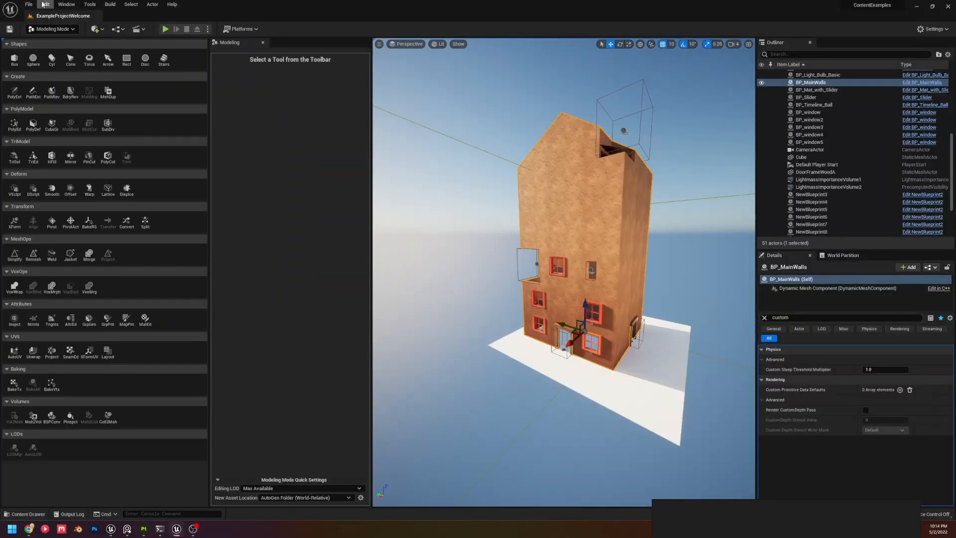
Reach the Modeling Mode plugin page in Editor Preferences by searching 'modeling'.
{"action": "left_click", "coordinate": [45, 4]}
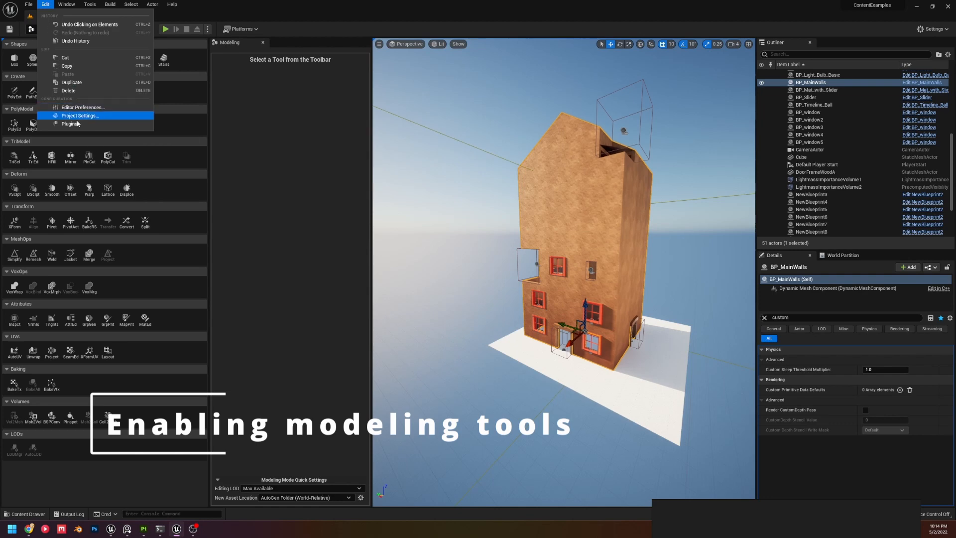
{"action": "left_click", "coordinate": [70, 124]}
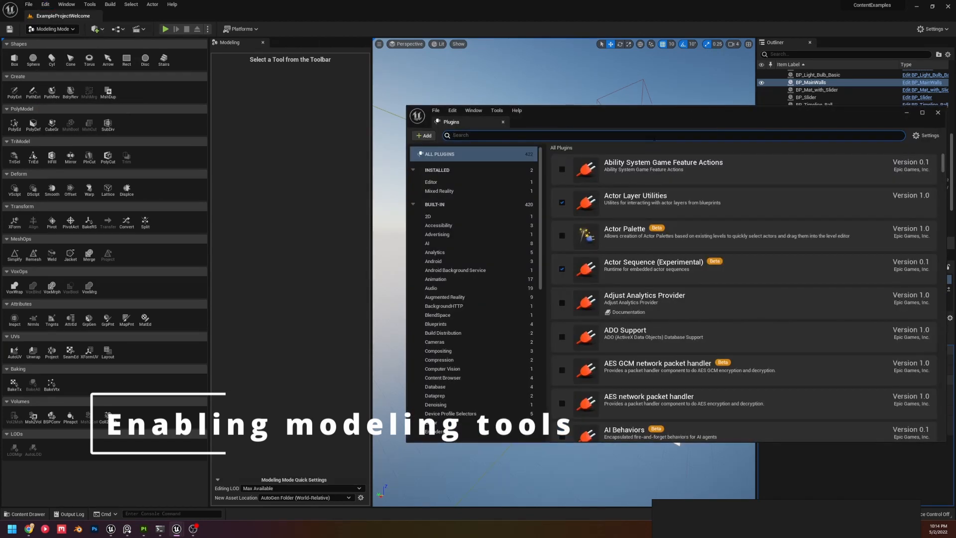
{"action": "type", "text": "modeling"}
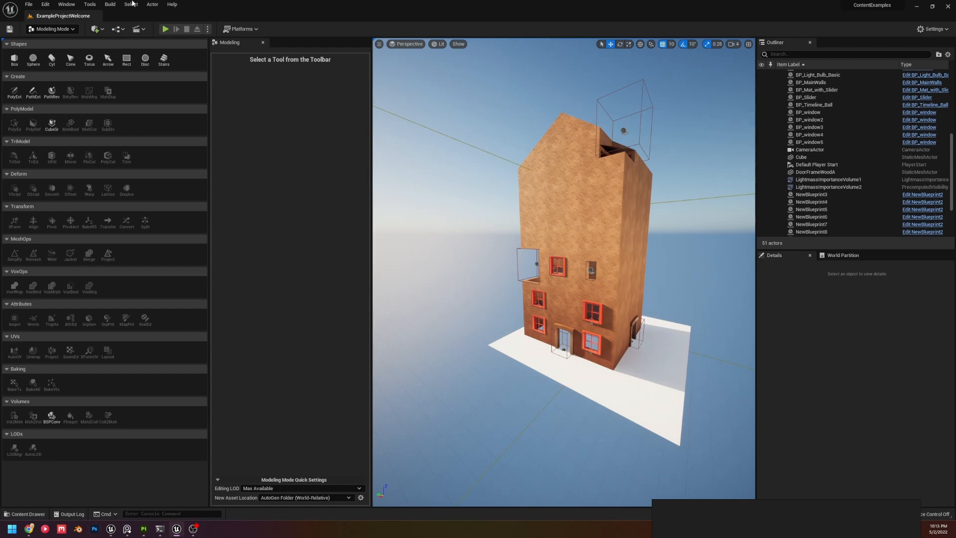
{"action": "mouse_move", "coordinate": [45, 4]}
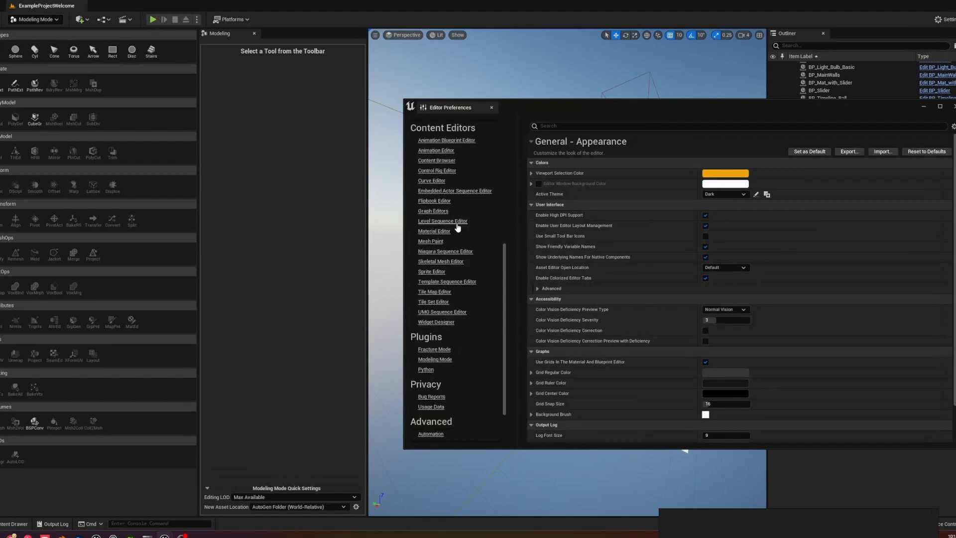
{"action": "scroll", "scroll_direction": "down", "scroll_amount": 3}
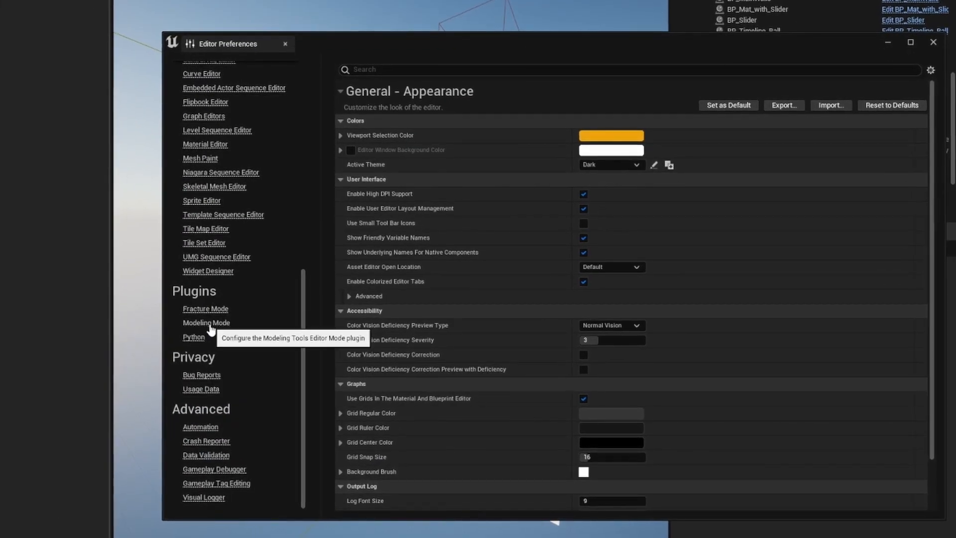
{"action": "left_click", "coordinate": [206, 323]}
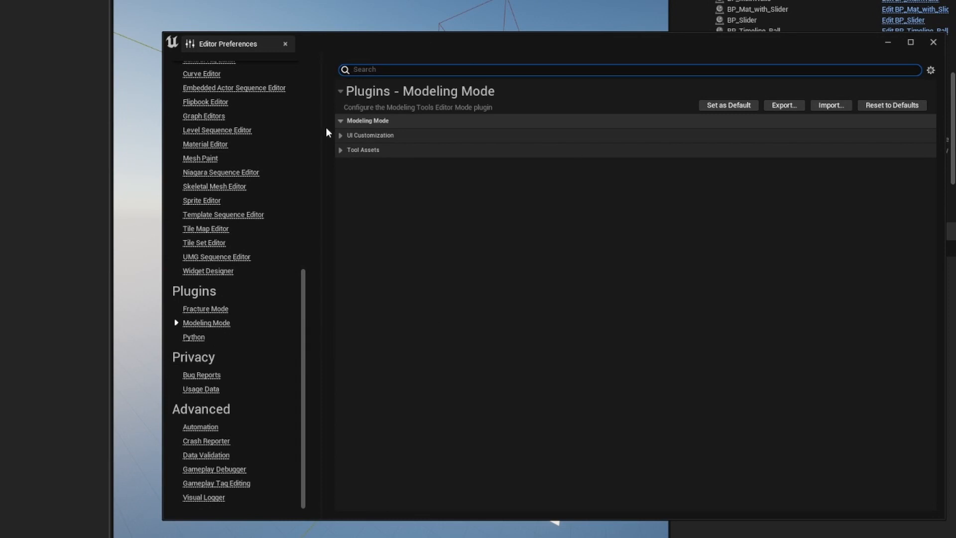
Under UI Customization, add a new Tool Favorites entry for CubeGr.
{"action": "left_click", "coordinate": [341, 135]}
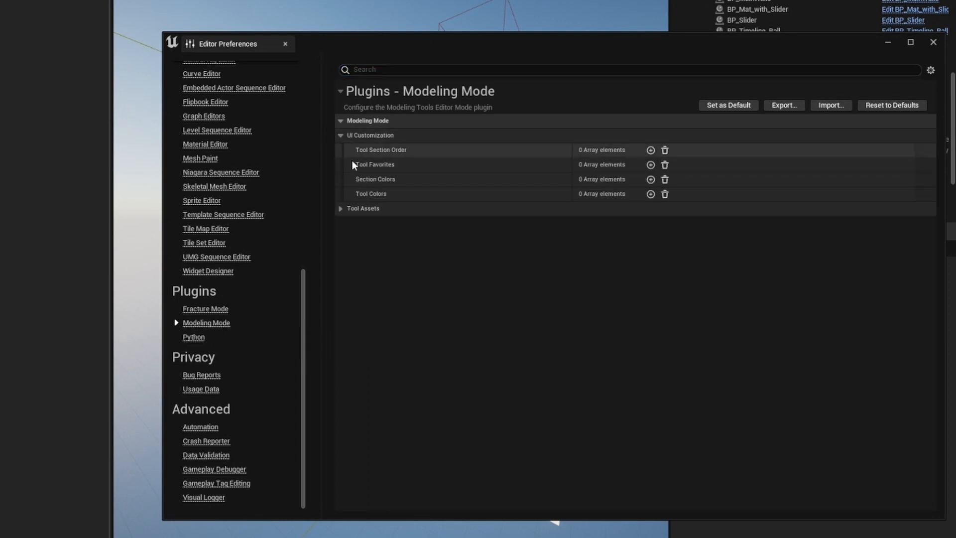
{"action": "left_click", "coordinate": [340, 208]}
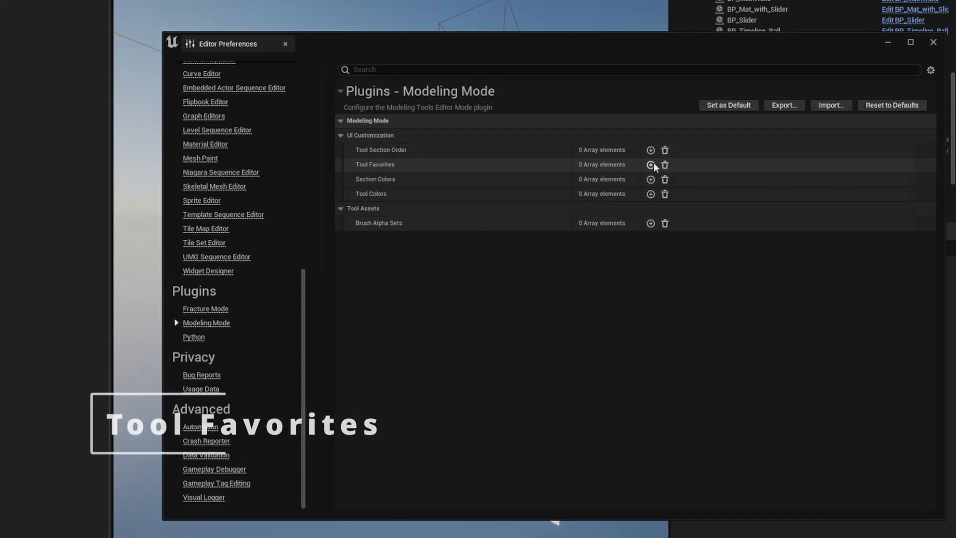
{"action": "left_click", "coordinate": [651, 164]}
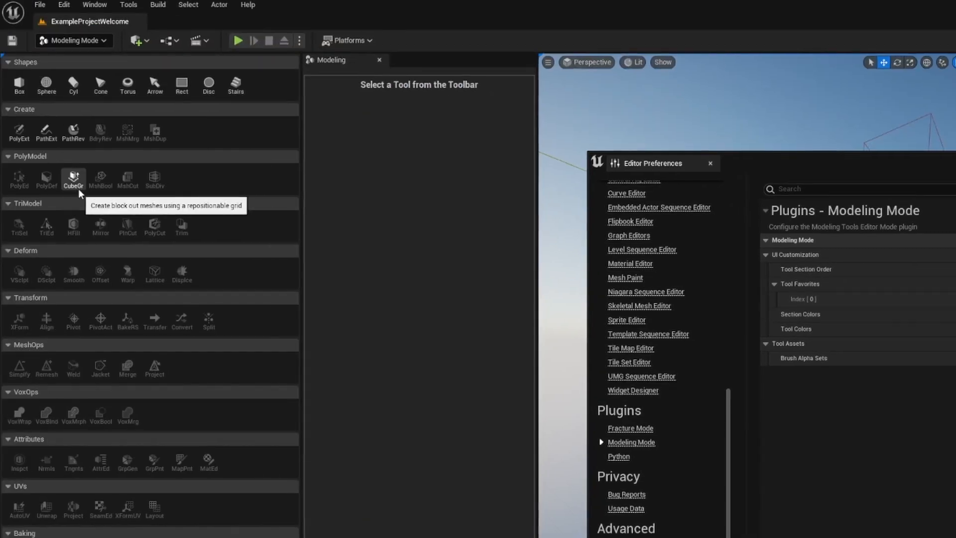
{"action": "mouse_move", "coordinate": [116, 161]}
{"action": "type", "text": "CubeGr"}
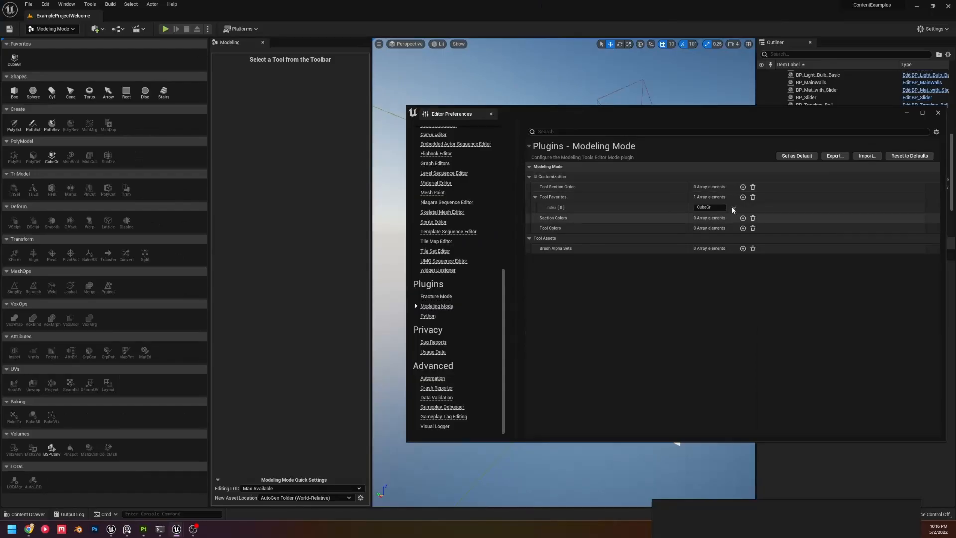
{"action": "left_click", "coordinate": [94, 29]}
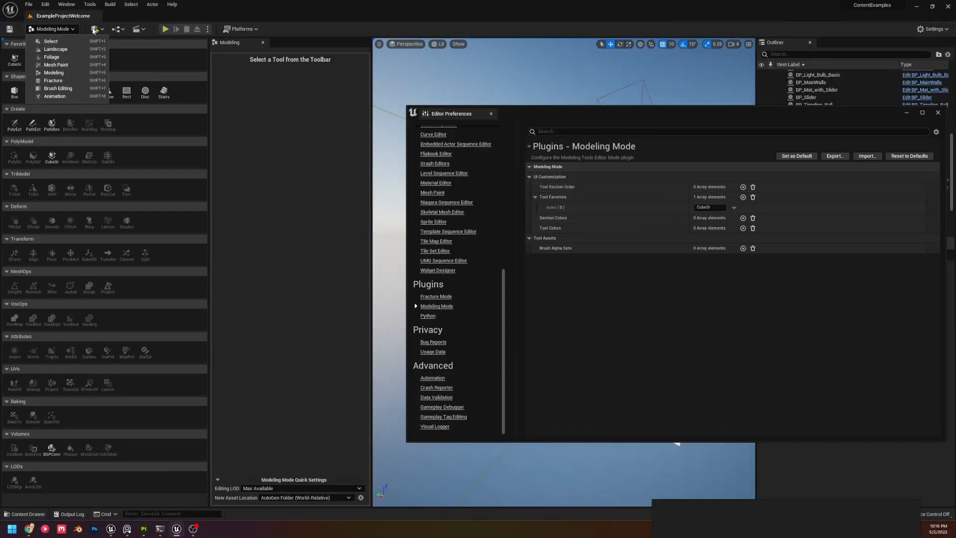
{"action": "left_click", "coordinate": [51, 41]}
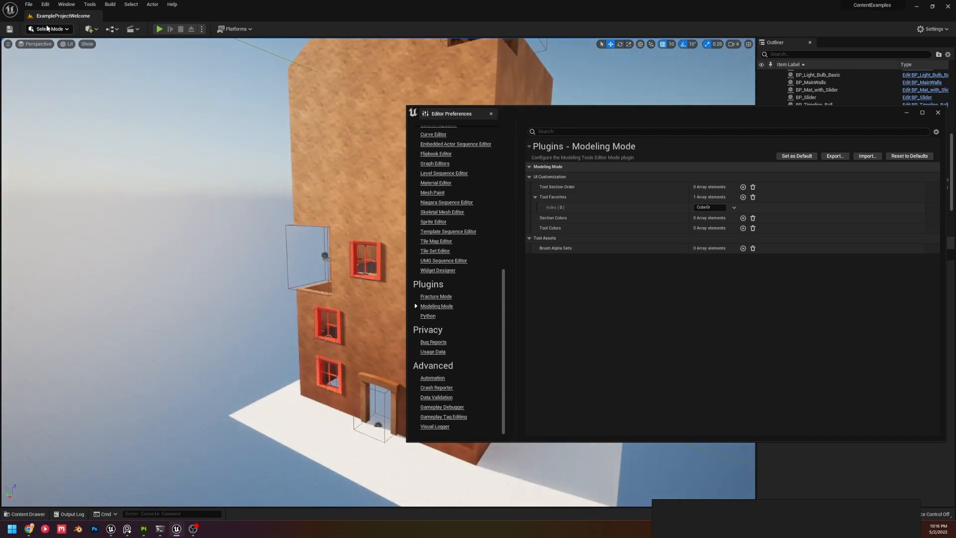
{"action": "left_click", "coordinate": [48, 29]}
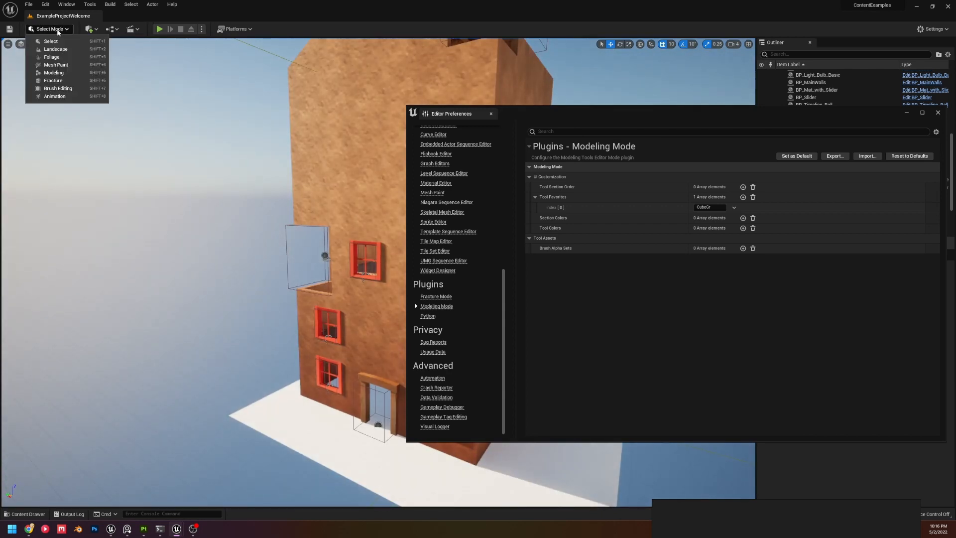
{"action": "left_click", "coordinate": [54, 73]}
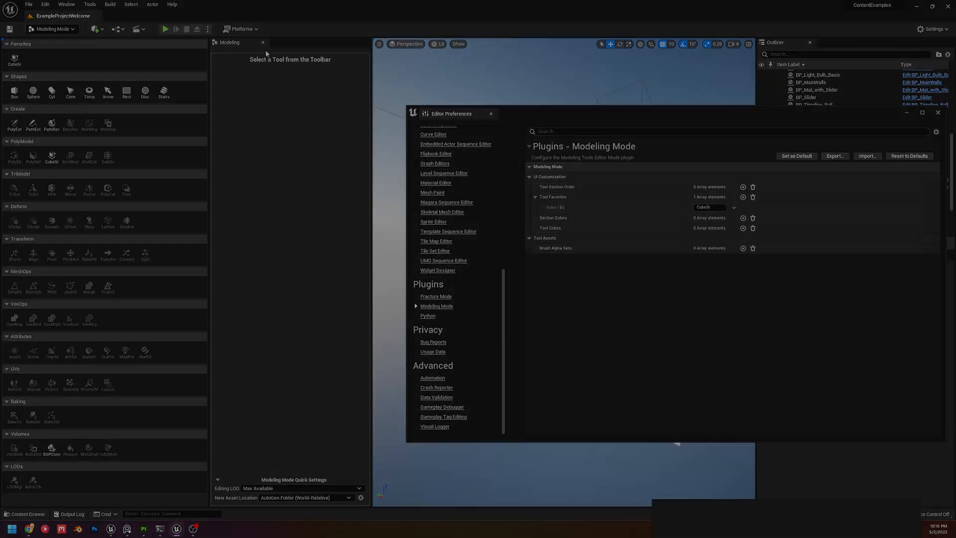
{"action": "left_click", "coordinate": [743, 197]}
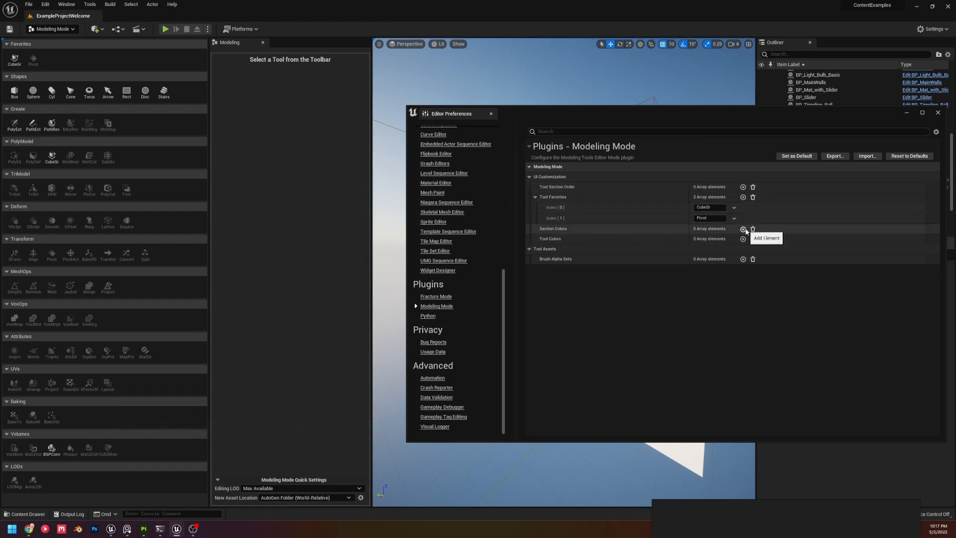
Add an empty Section Colors entry and toggle the Shapes palette section to check it.
{"action": "left_click", "coordinate": [743, 229]}
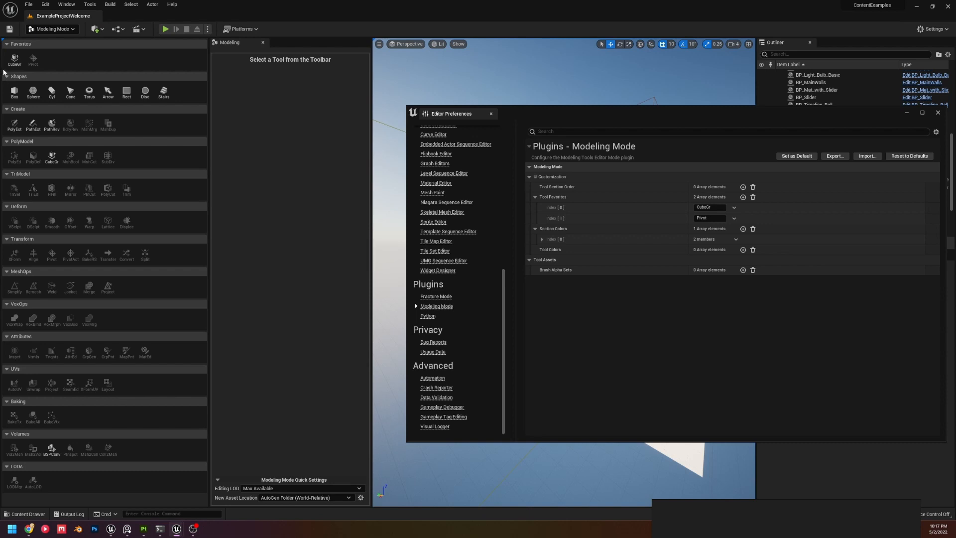
{"action": "left_click", "coordinate": [18, 77]}
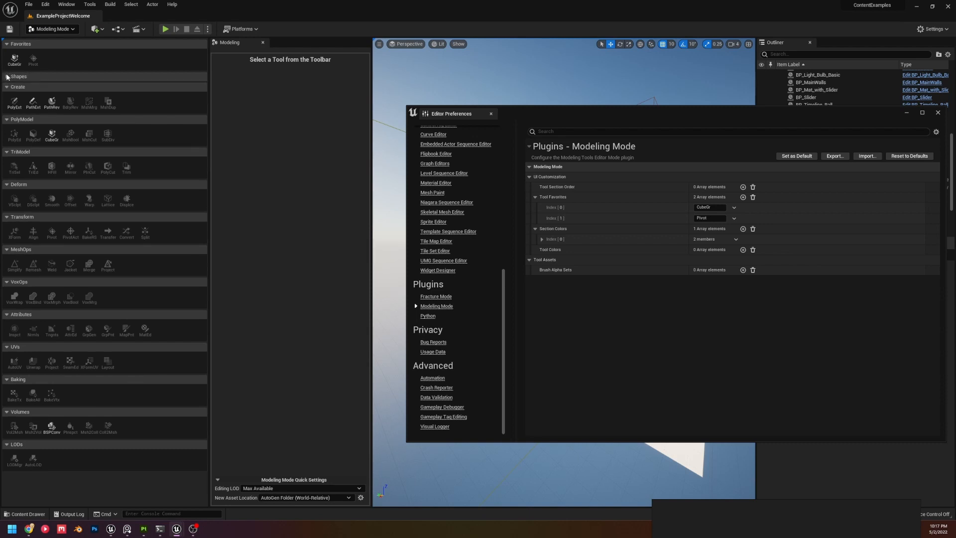
{"action": "left_click", "coordinate": [18, 77]}
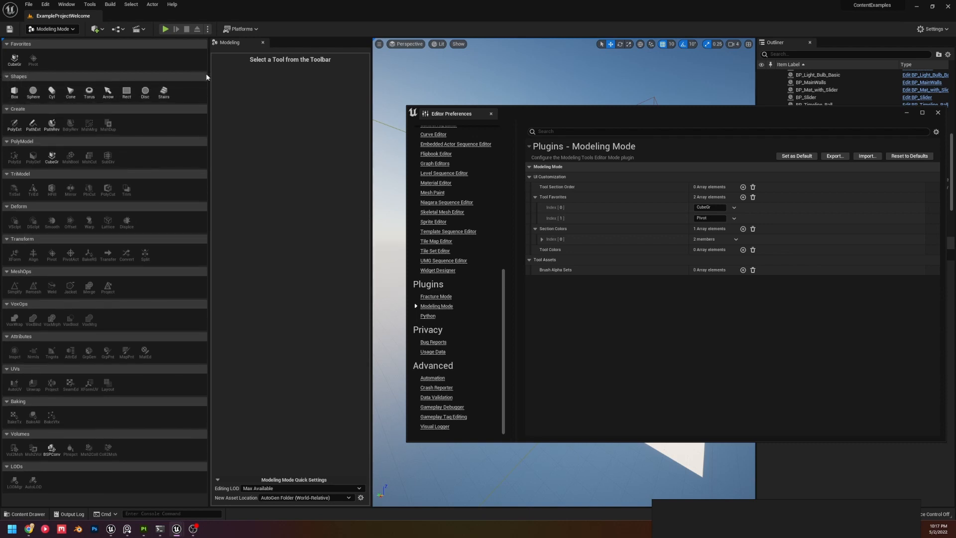
{"action": "left_click", "coordinate": [18, 77]}
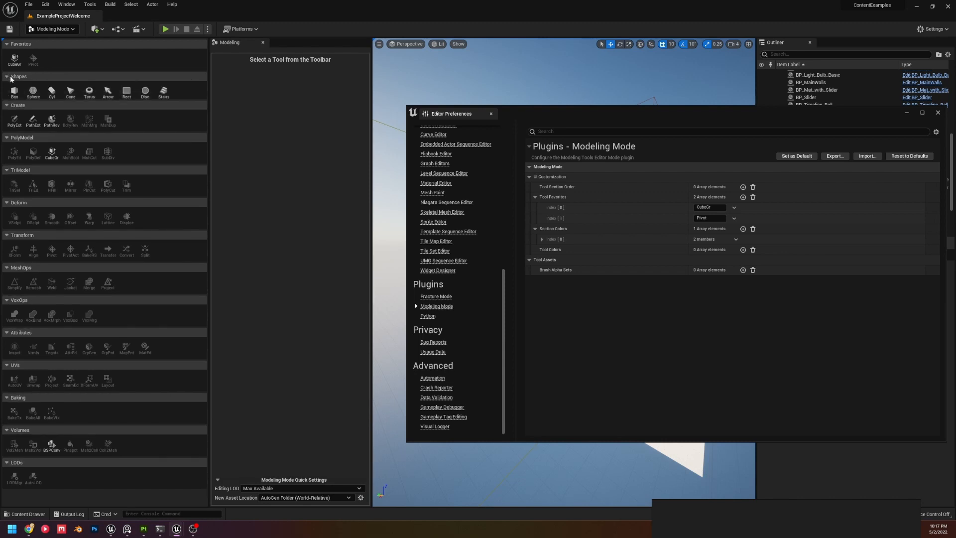
{"action": "left_click", "coordinate": [6, 76]}
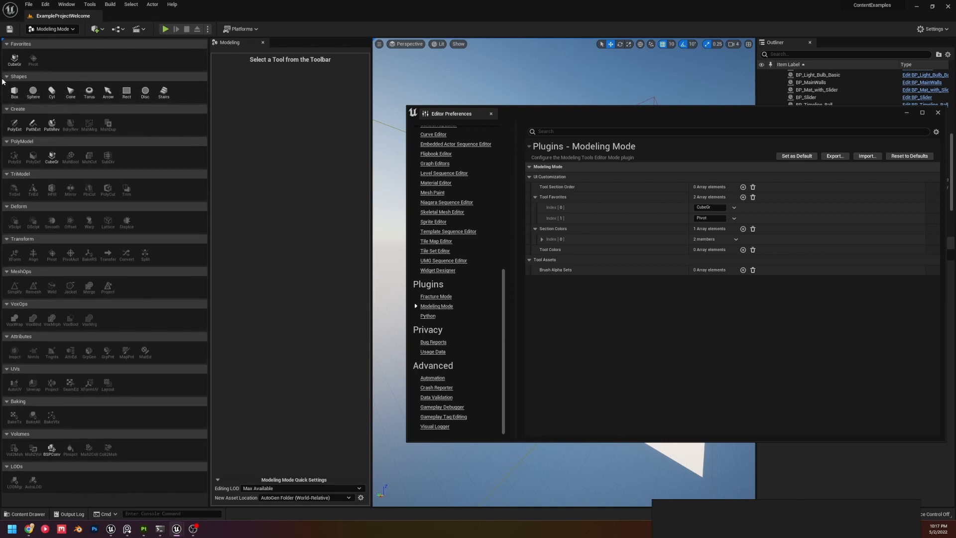
{"action": "mouse_move", "coordinate": [28, 80]}
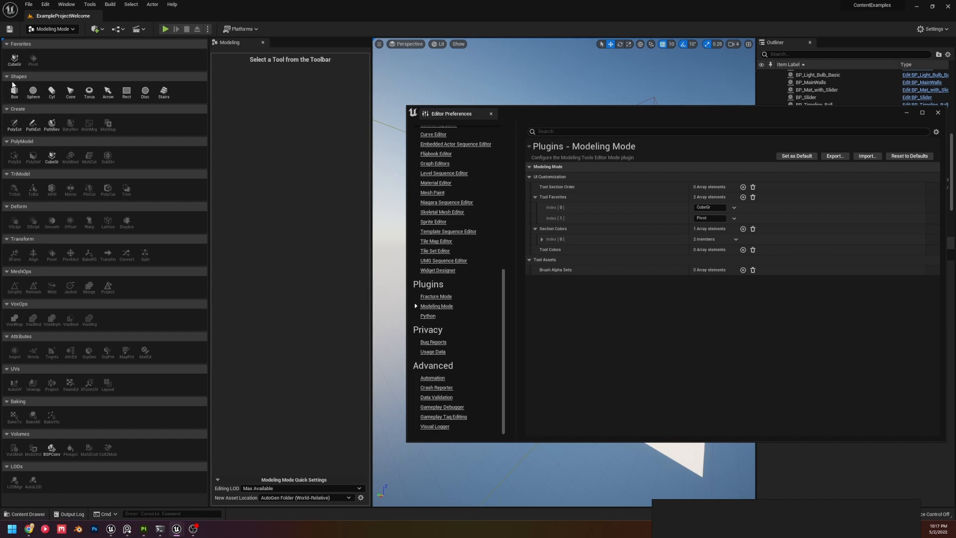
{"action": "mouse_move", "coordinate": [47, 89]}
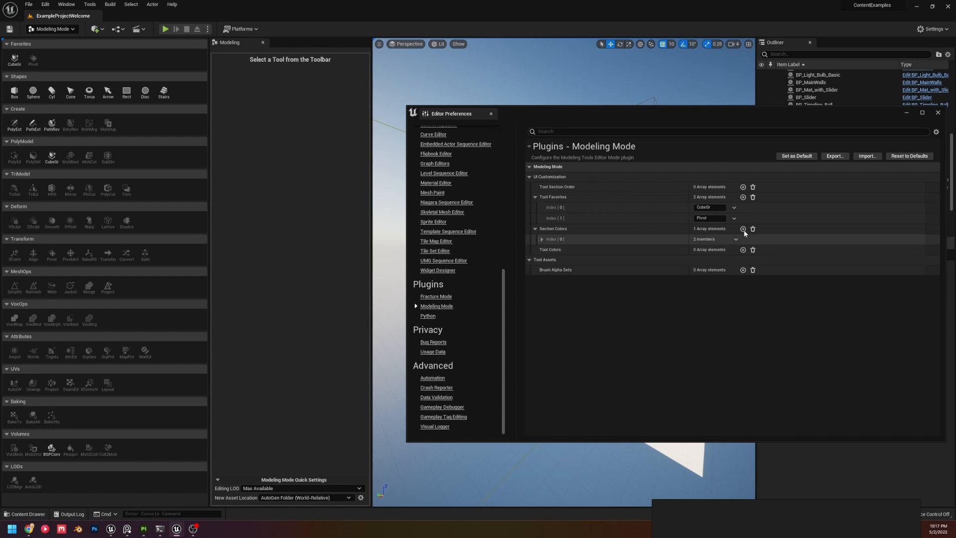
Name the first Section Colors entry Shapes and give it a yellow color.
{"action": "left_click", "coordinate": [542, 239]}
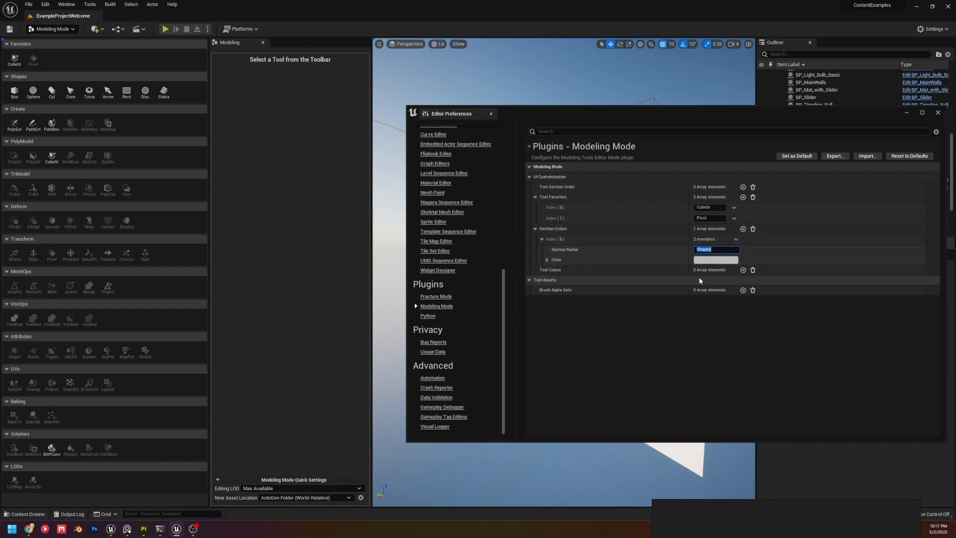
{"action": "left_click", "coordinate": [715, 259]}
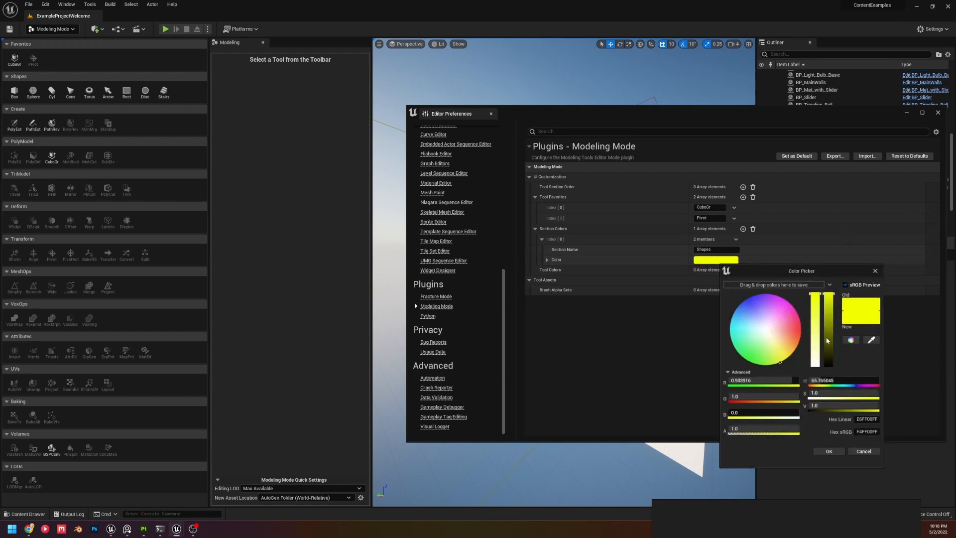
{"action": "left_click", "coordinate": [827, 451]}
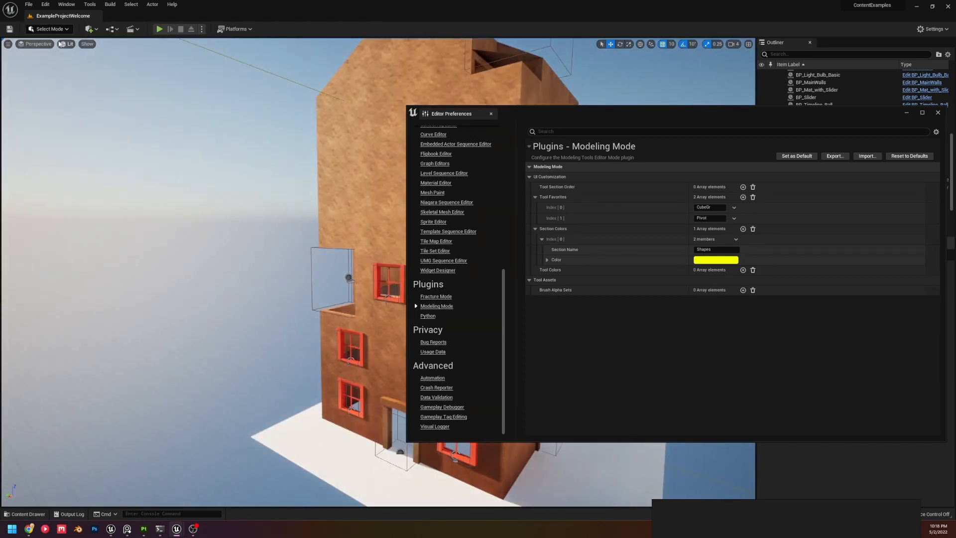
{"action": "mouse_move", "coordinate": [67, 43]}
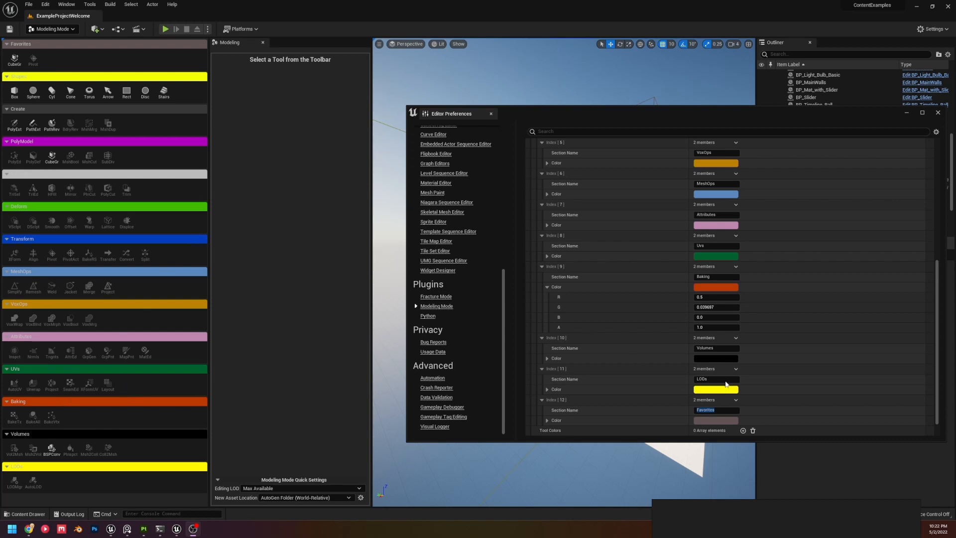
Scroll back up through the thirteen Section Colors entries to the settings overview.
{"action": "scroll", "scroll_direction": "up", "scroll_amount": 3}
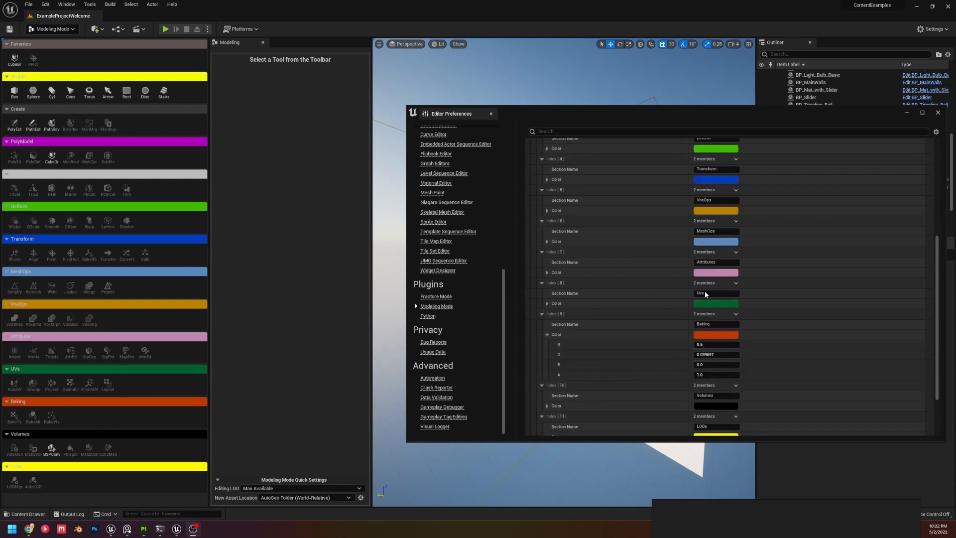
{"action": "scroll", "scroll_direction": "up", "scroll_amount": 3}
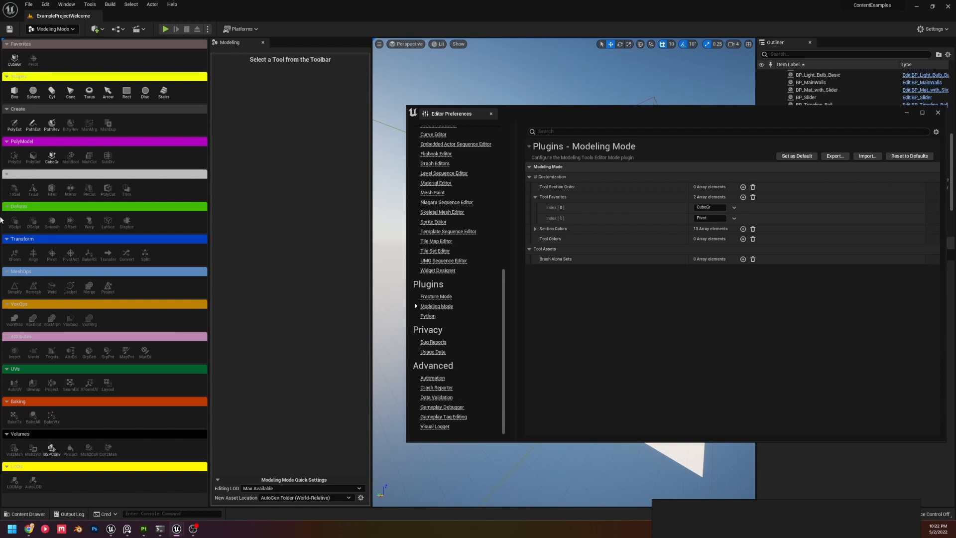
{"action": "mouse_move", "coordinate": [55, 116]}
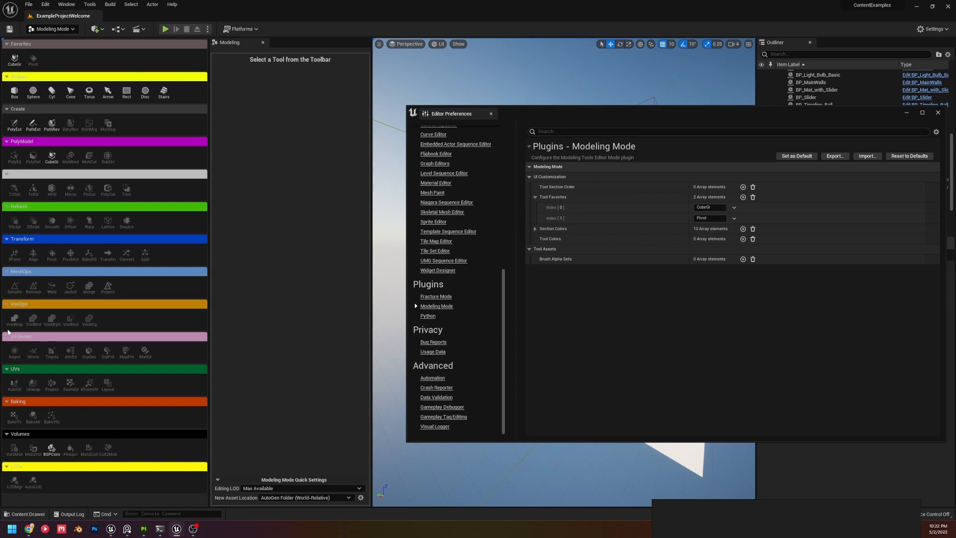
{"action": "mouse_move", "coordinate": [42, 435]}
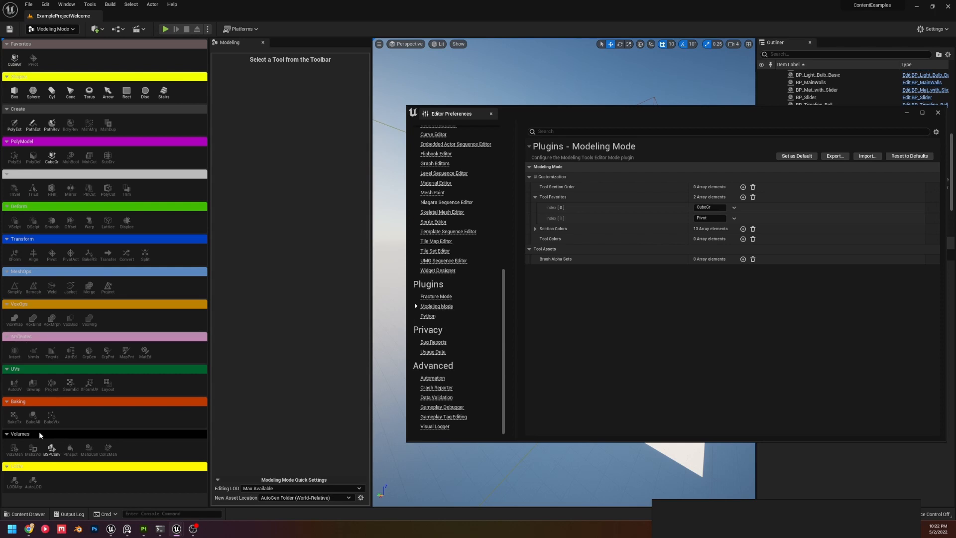
{"action": "mouse_move", "coordinate": [85, 175]}
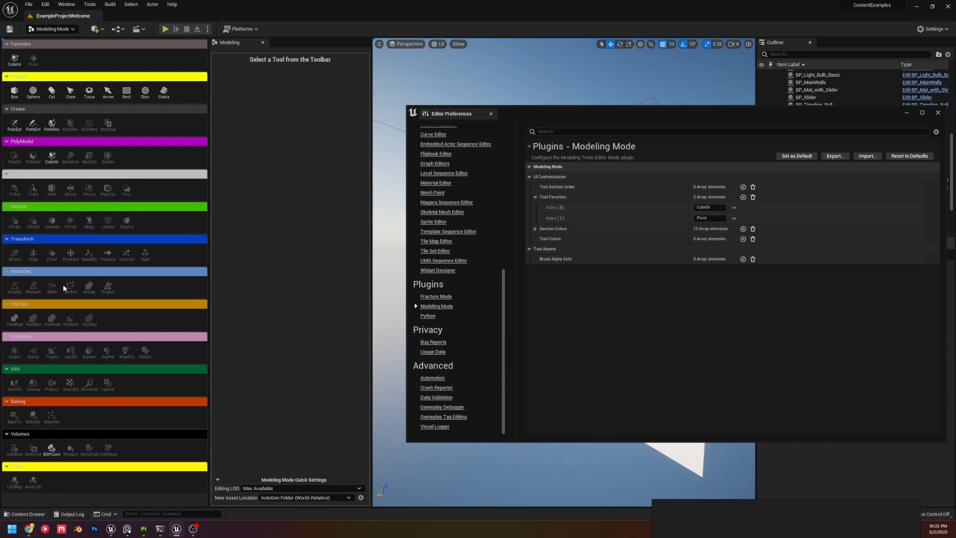
{"action": "mouse_move", "coordinate": [70, 238]}
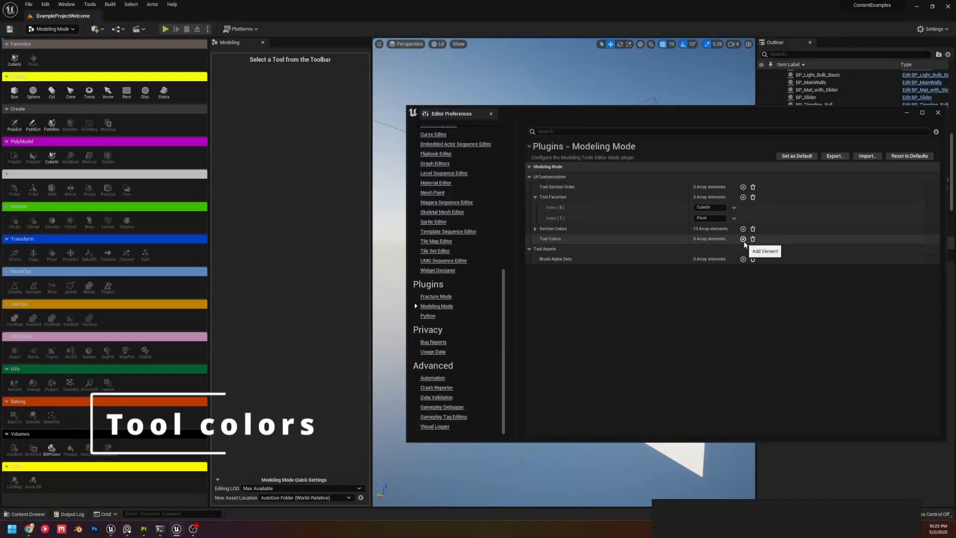
{"action": "mouse_move", "coordinate": [636, 242]}
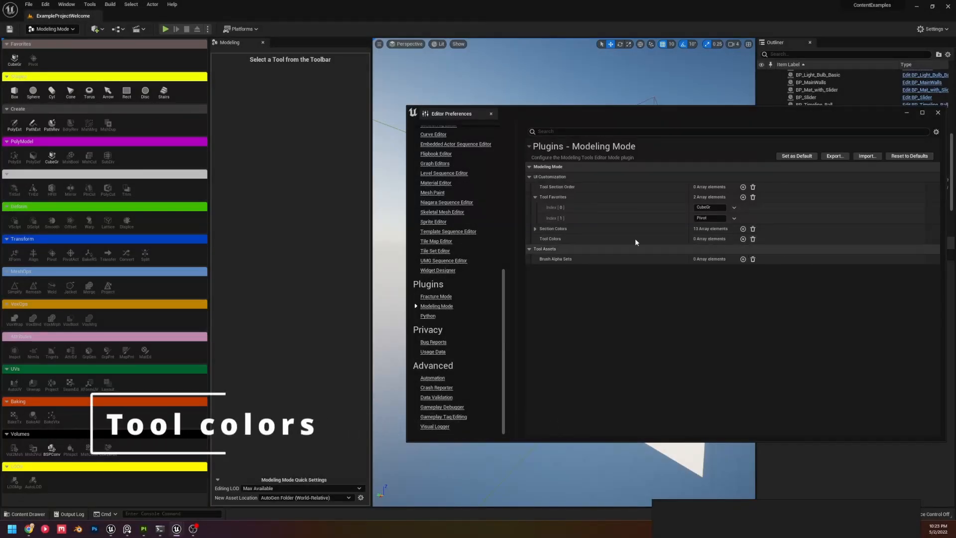
{"action": "mouse_move", "coordinate": [550, 238]}
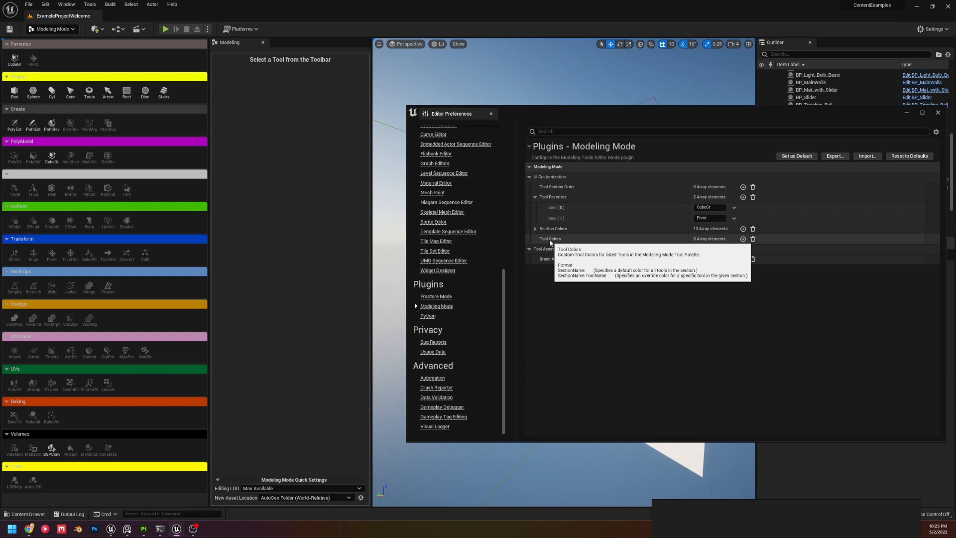
{"action": "mouse_move", "coordinate": [709, 213]}
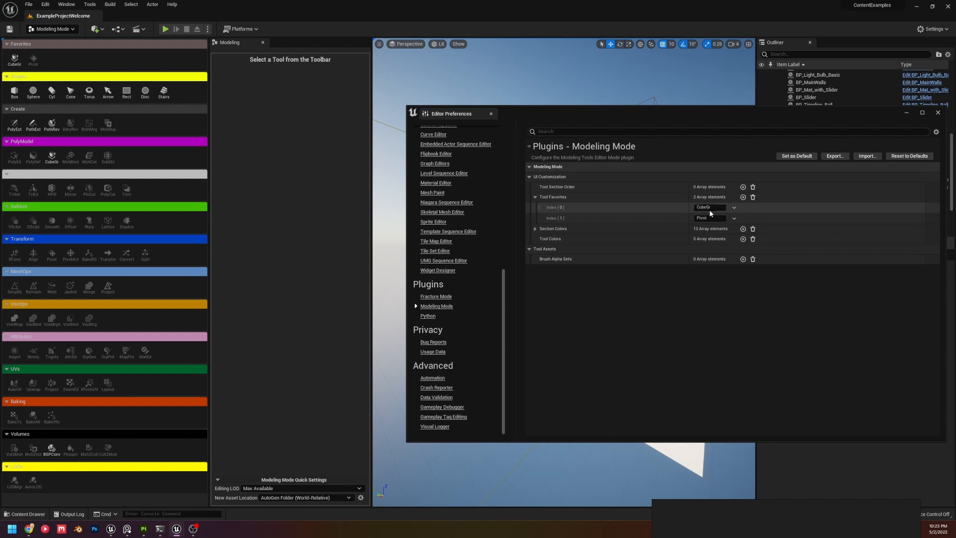
{"action": "mouse_move", "coordinate": [629, 236]}
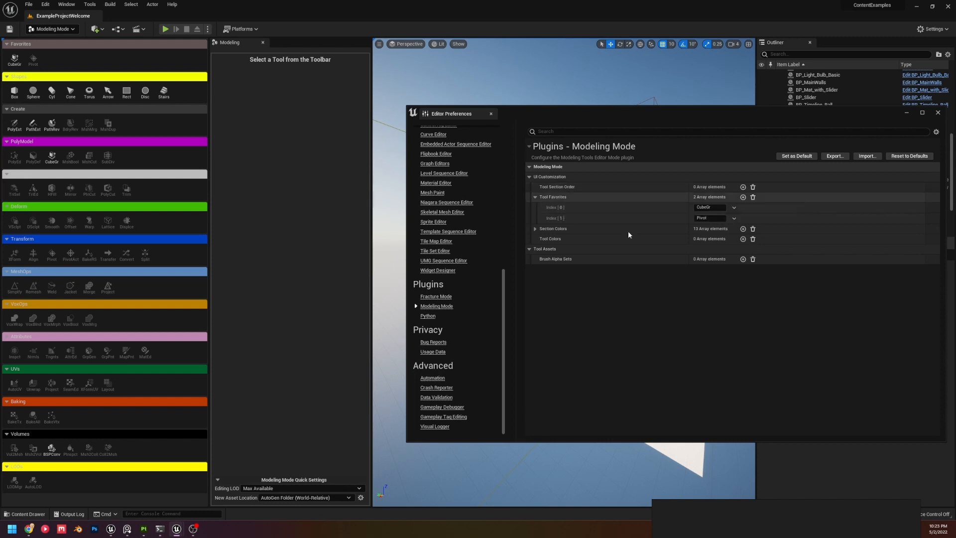
{"action": "mouse_move", "coordinate": [550, 239]}
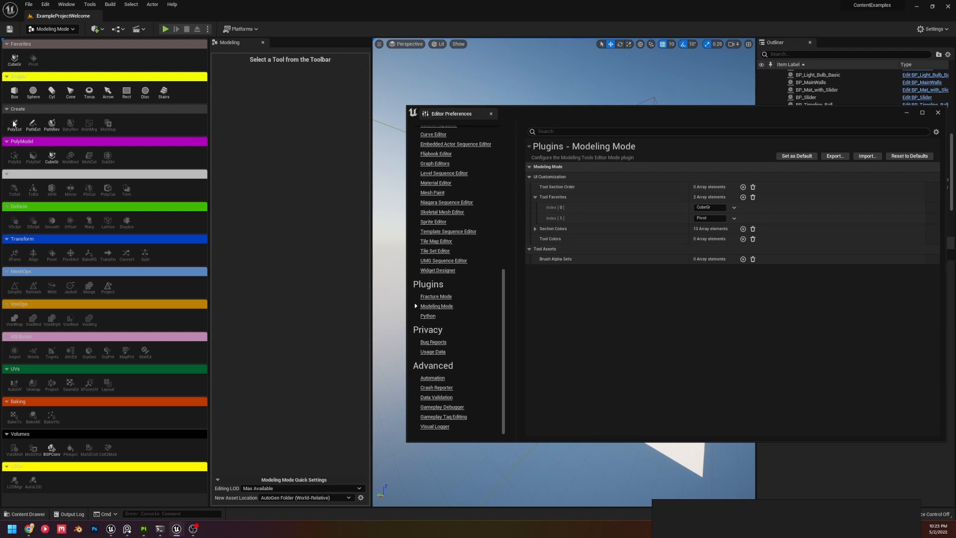
{"action": "mouse_move", "coordinate": [24, 88]}
{"action": "type", "text": "Create"}
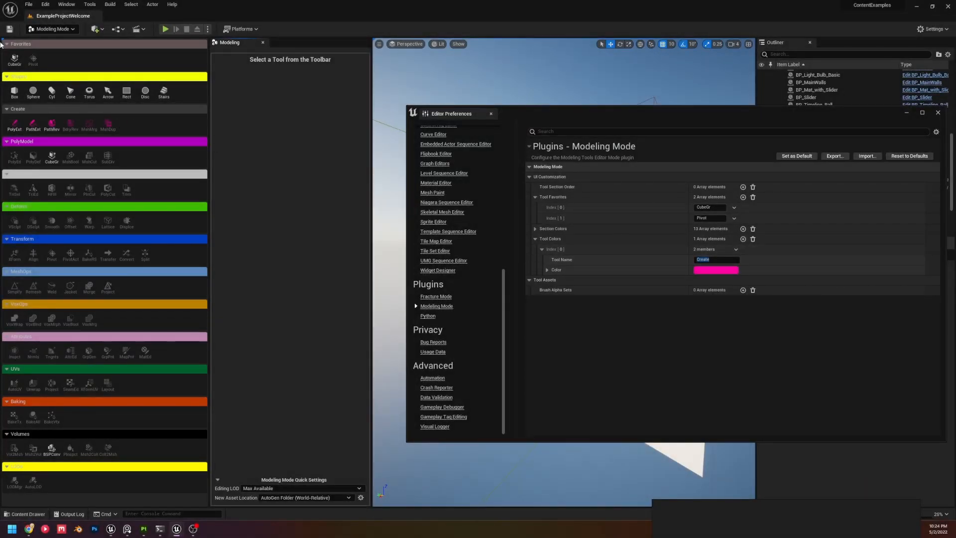
Select the new Tool Colors entry's name text to enter Create.
{"action": "triple_click", "coordinate": [716, 259]}
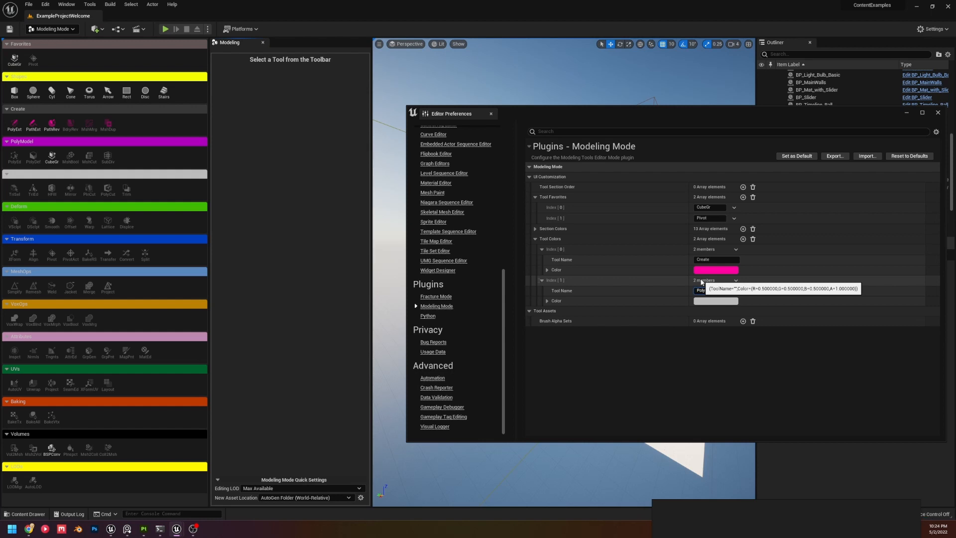
Name the Tool Colors entry PolyModel.CubeGrid and give it a bright green color.
{"action": "type", "text": "PolyMO"}
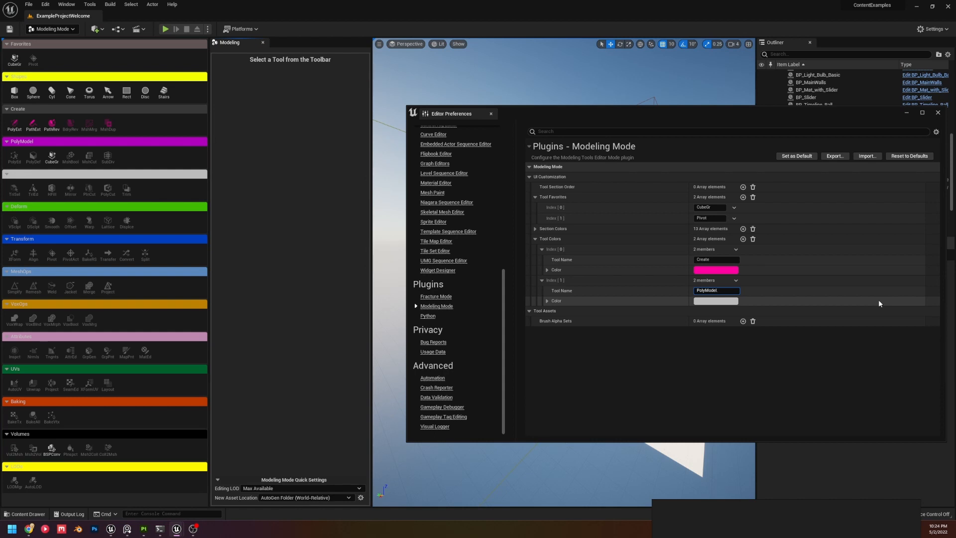
{"action": "type", "text": "CubeGr"}
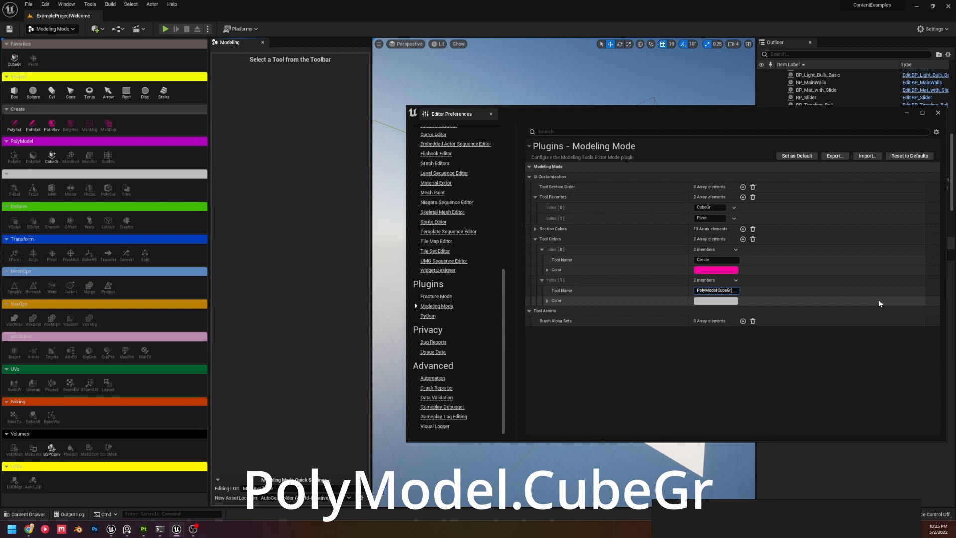
{"action": "left_click", "coordinate": [715, 301]}
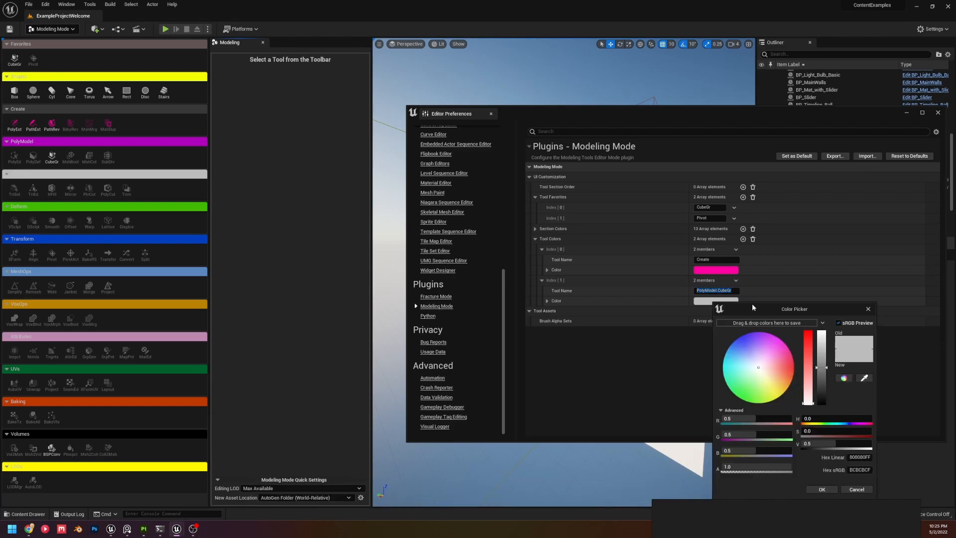
{"action": "left_click", "coordinate": [49, 29]}
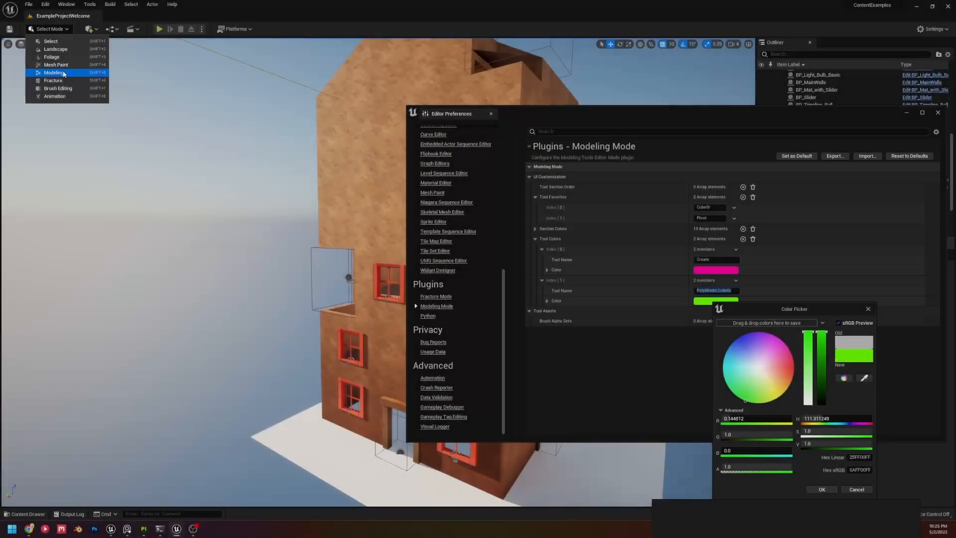
{"action": "left_click", "coordinate": [54, 73]}
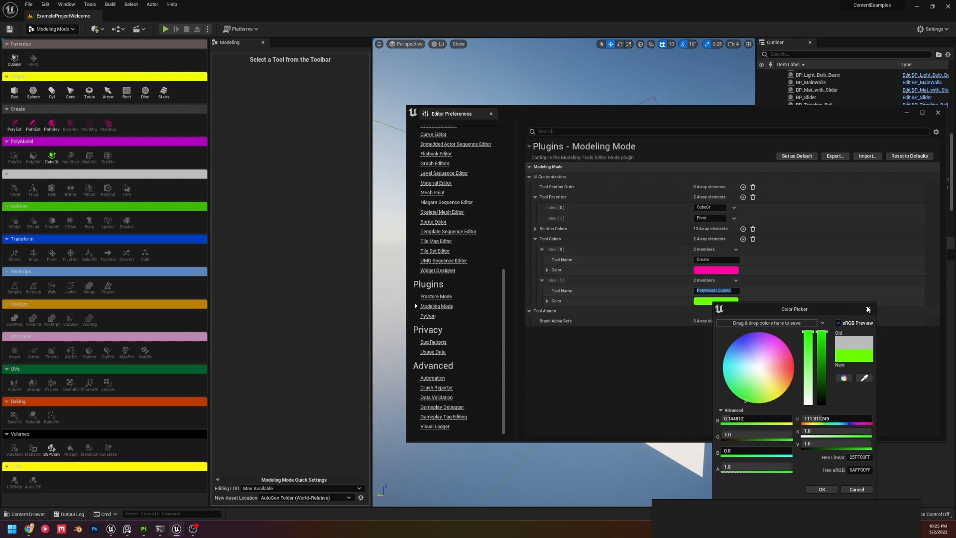
{"action": "left_click", "coordinate": [821, 489]}
{"action": "type", "text": "Favorites.CubeGr"}
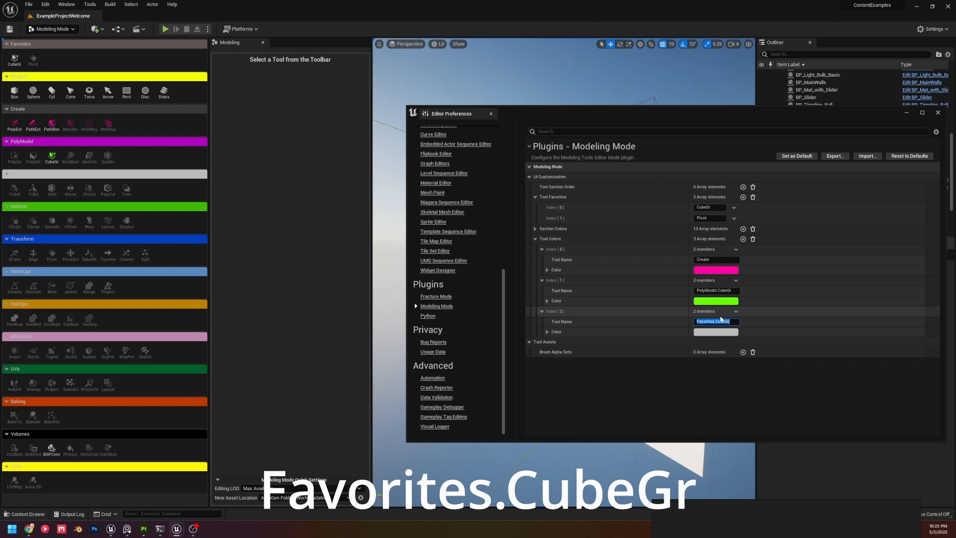
Give the Favorites.CubeGrid tool color entry a magenta color and collapse Favorites.
{"action": "left_click", "coordinate": [715, 332]}
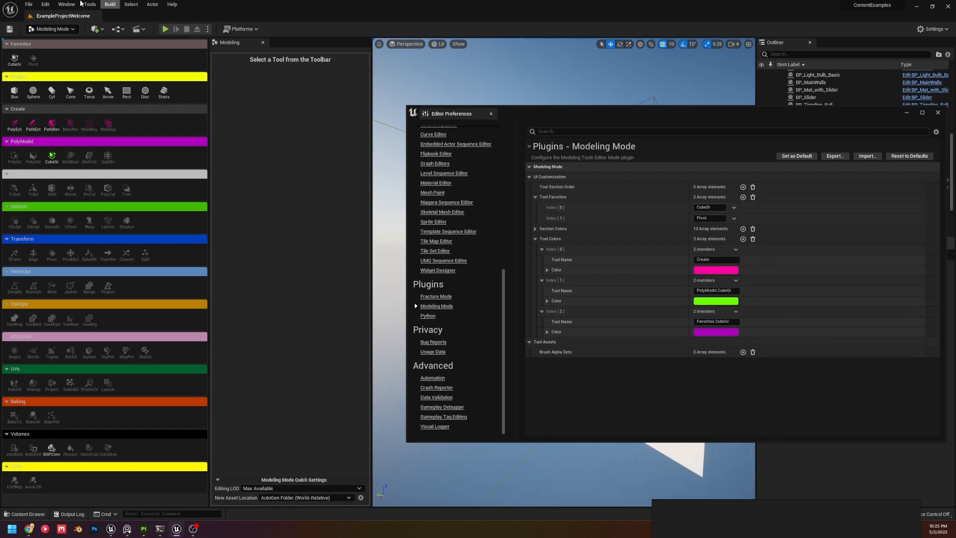
{"action": "left_click", "coordinate": [51, 28]}
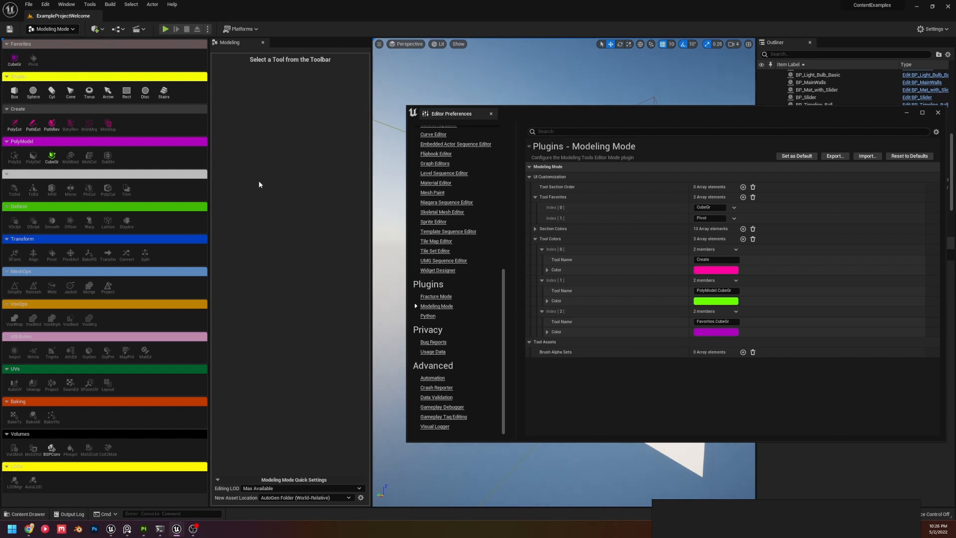
{"action": "mouse_move", "coordinate": [2, 200]}
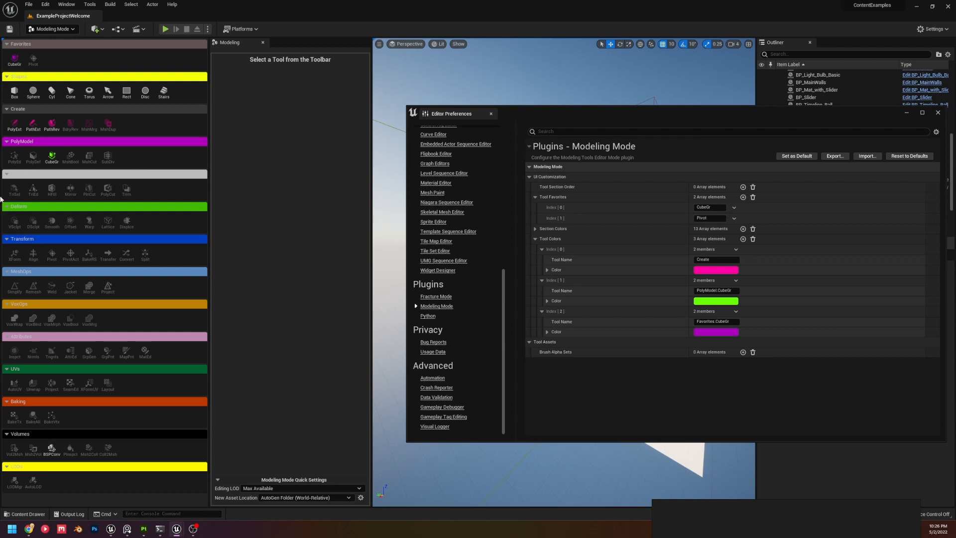
{"action": "mouse_move", "coordinate": [70, 185]}
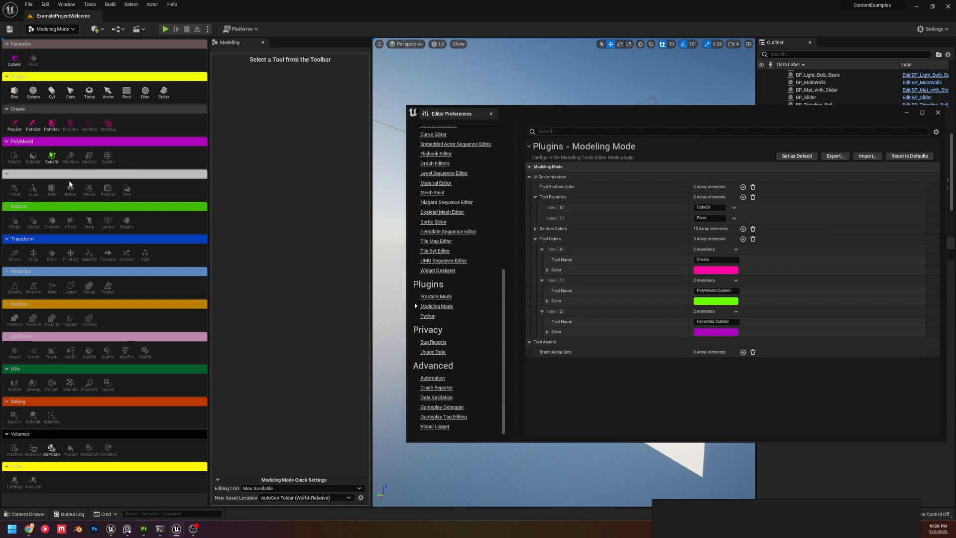
{"action": "mouse_move", "coordinate": [69, 158]}
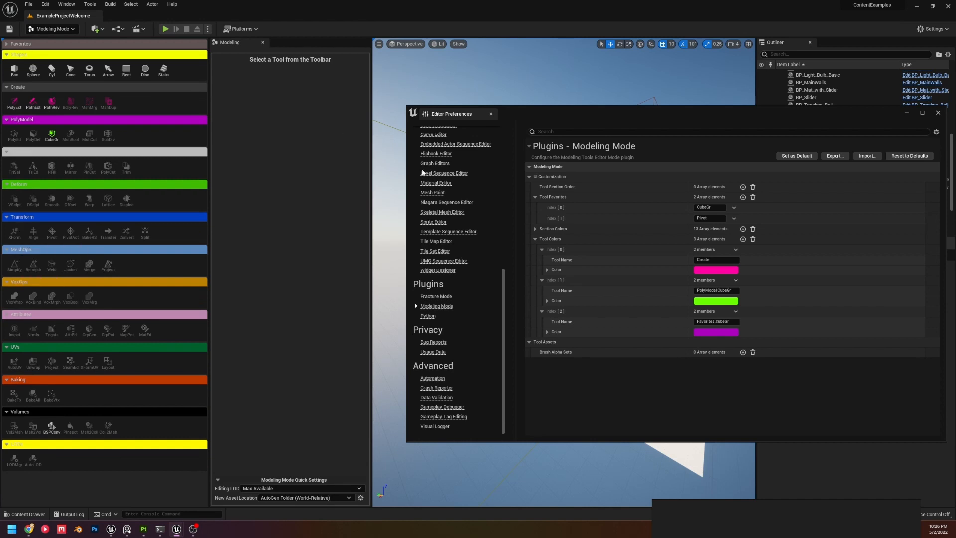
{"action": "mouse_move", "coordinate": [560, 404]}
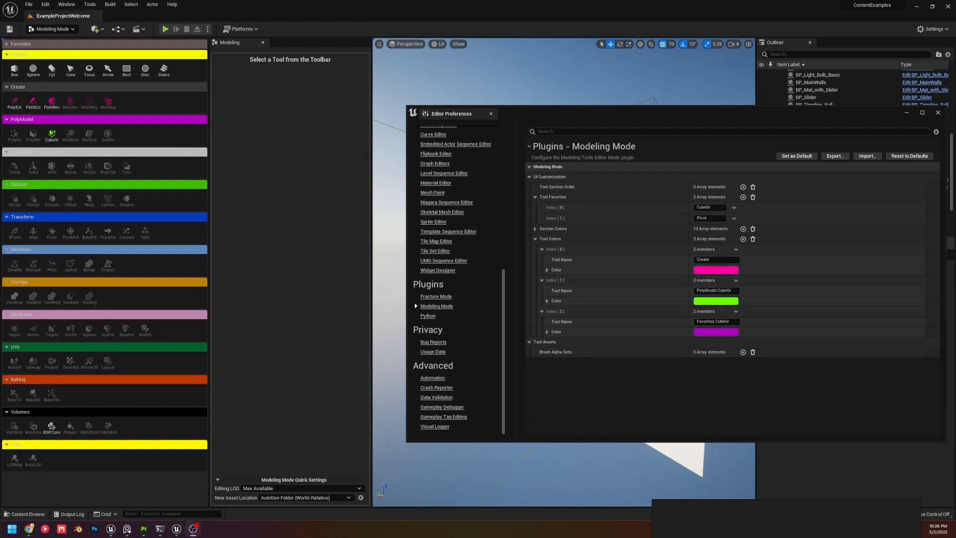
{"action": "left_click", "coordinate": [535, 198]}
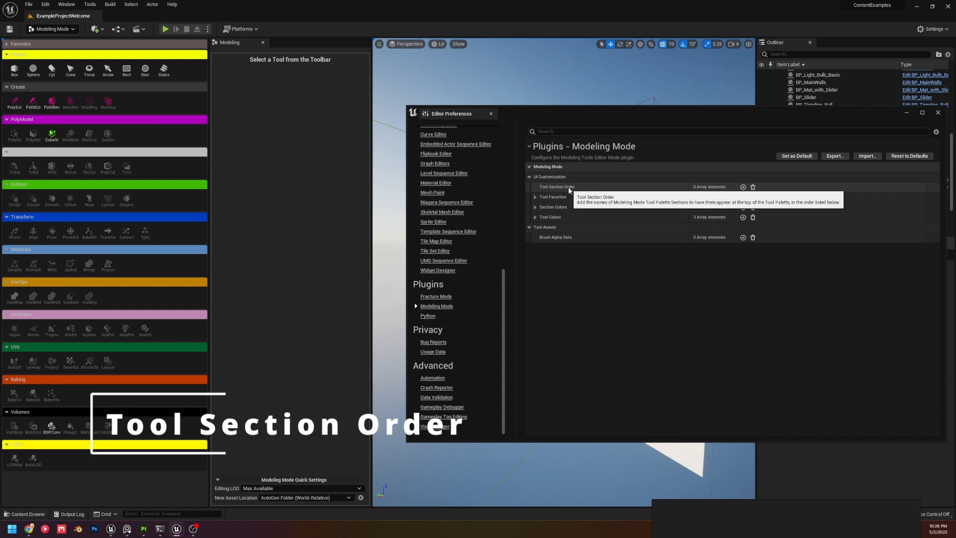
{"action": "mouse_move", "coordinate": [569, 192]}
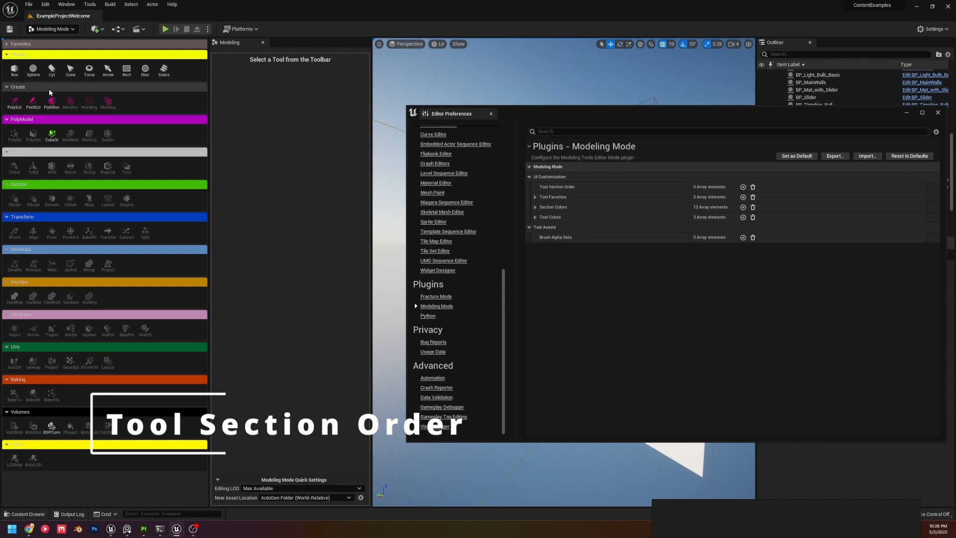
{"action": "mouse_move", "coordinate": [77, 207]}
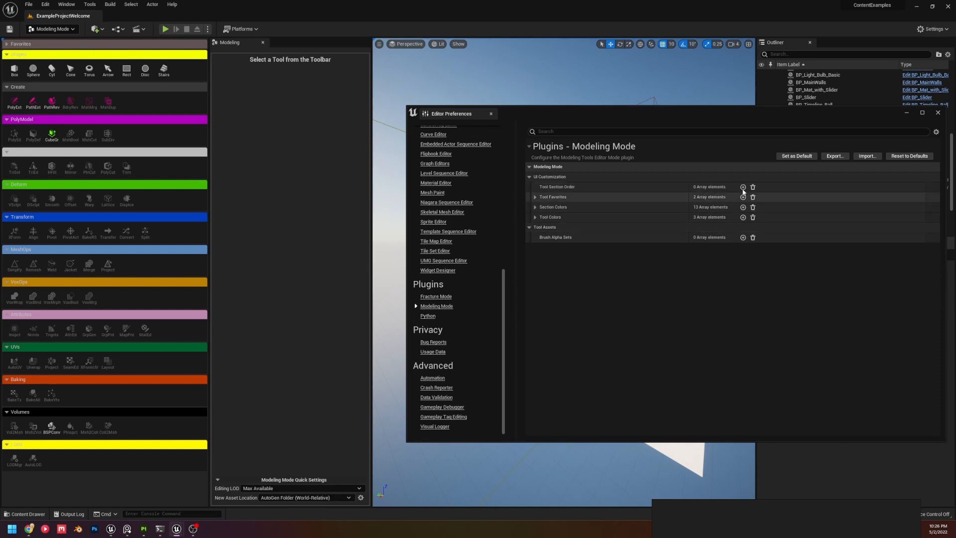
Add two Tool Section Order entries, Deform and Transform, and expand Section Colors.
{"action": "left_click", "coordinate": [743, 186]}
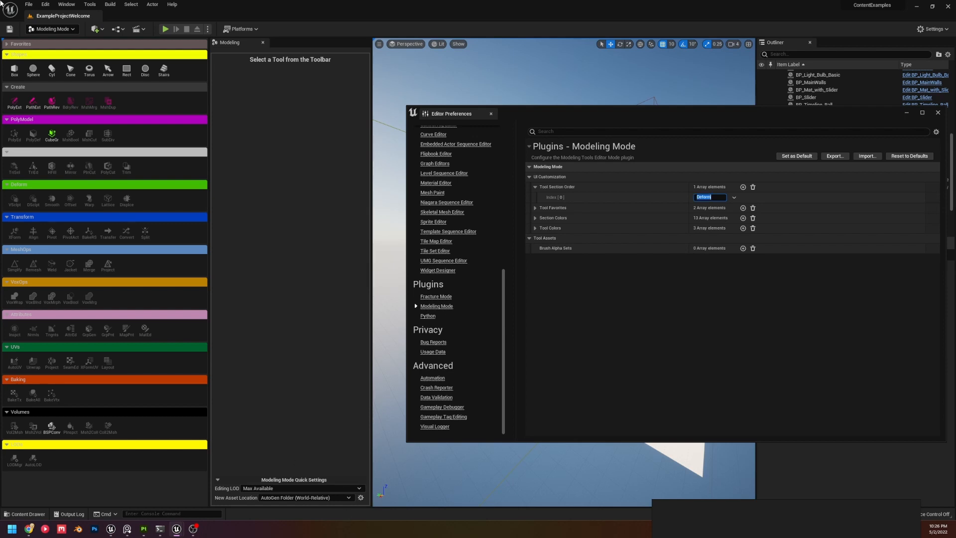
{"action": "mouse_move", "coordinate": [670, 177]}
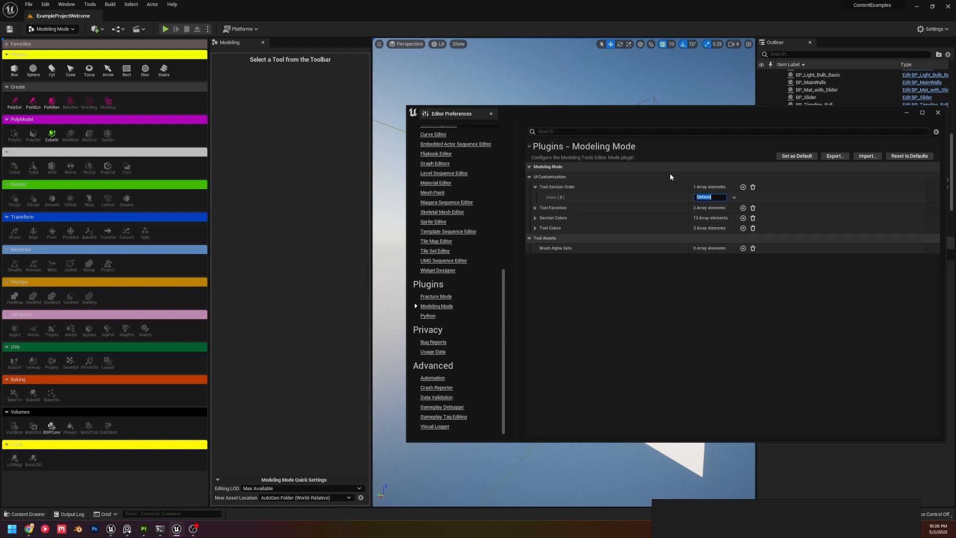
{"action": "left_click", "coordinate": [743, 186]}
{"action": "type", "text": "Transform"}
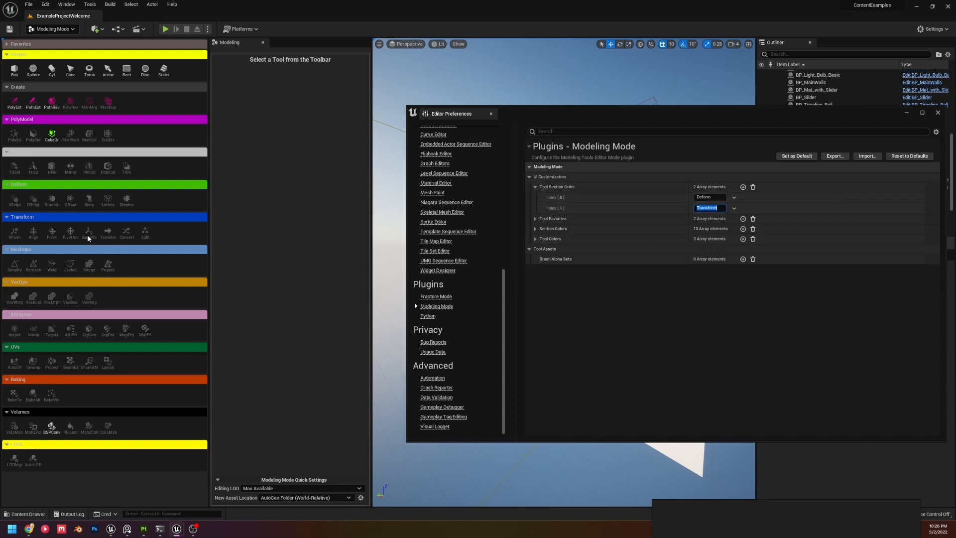
{"action": "mouse_move", "coordinate": [707, 209]}
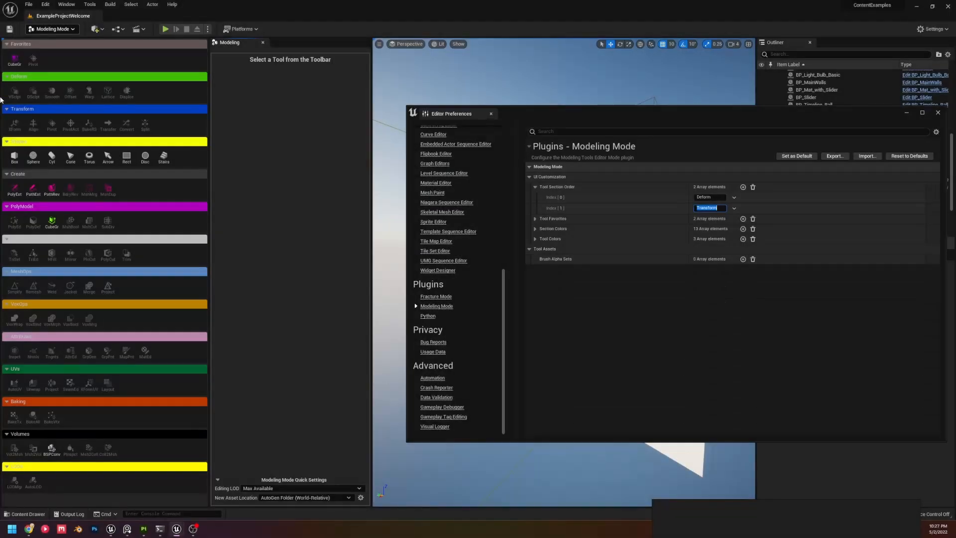
{"action": "left_click", "coordinate": [536, 229]}
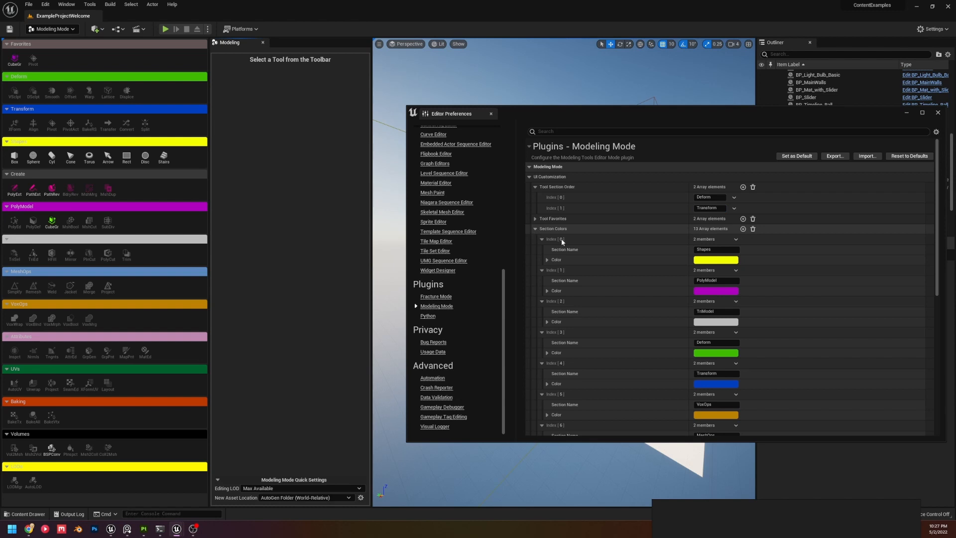
Reorder to Create, Transform, Deform by adding Create as a third section order entry.
{"action": "left_click", "coordinate": [7, 109]}
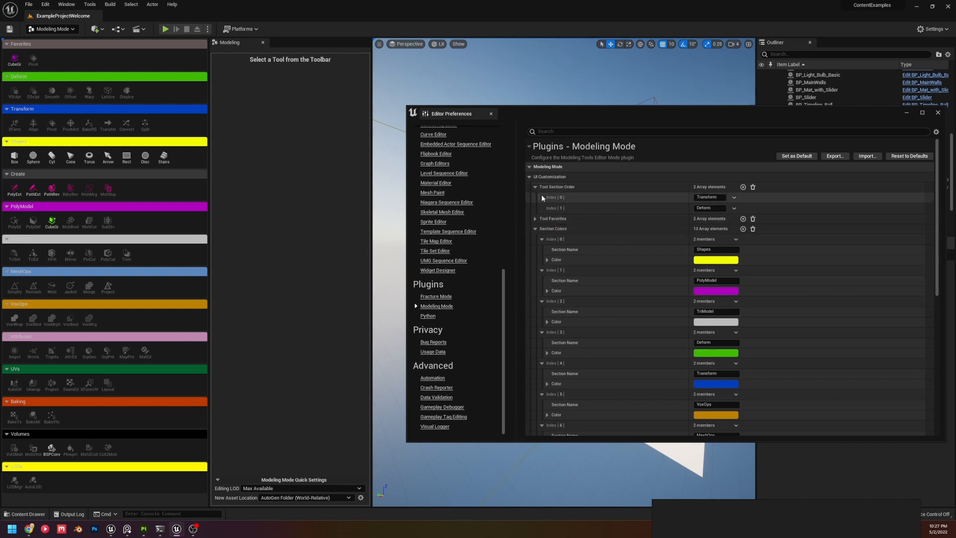
{"action": "mouse_move", "coordinate": [539, 200]}
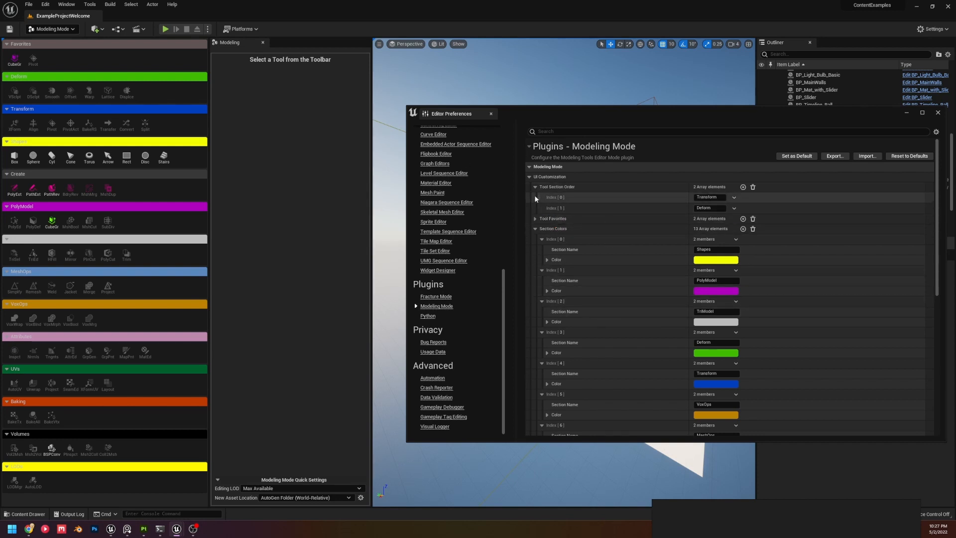
{"action": "mouse_move", "coordinate": [784, 215]}
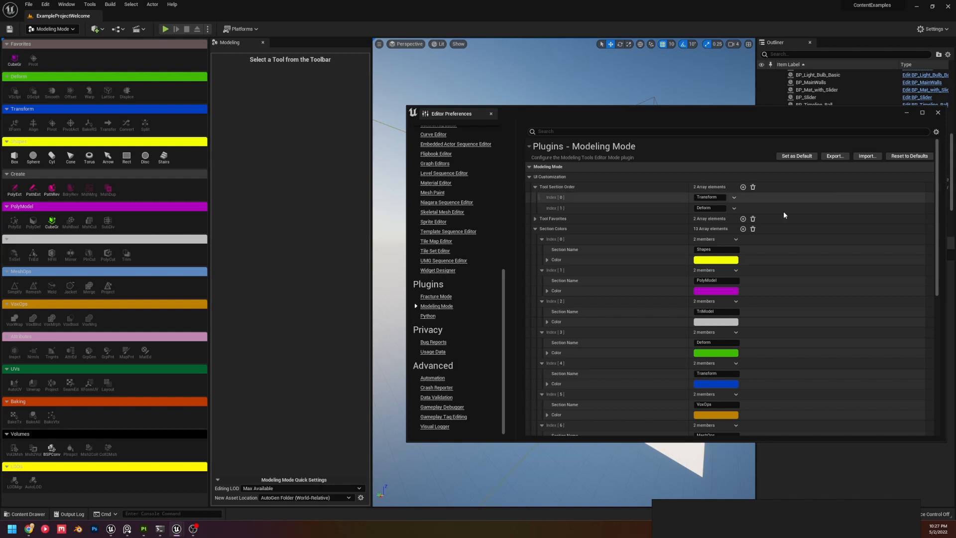
{"action": "left_click", "coordinate": [742, 186]}
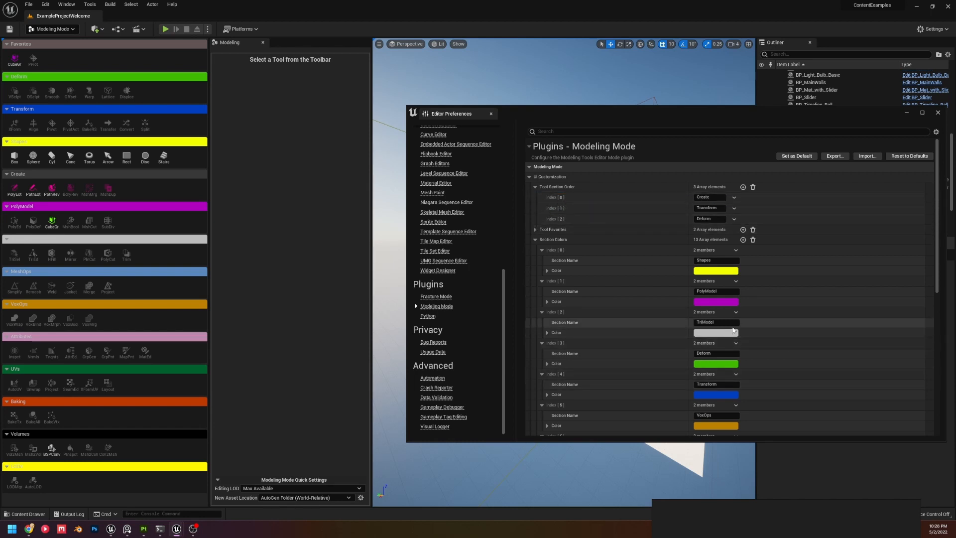
{"action": "mouse_move", "coordinate": [754, 347]}
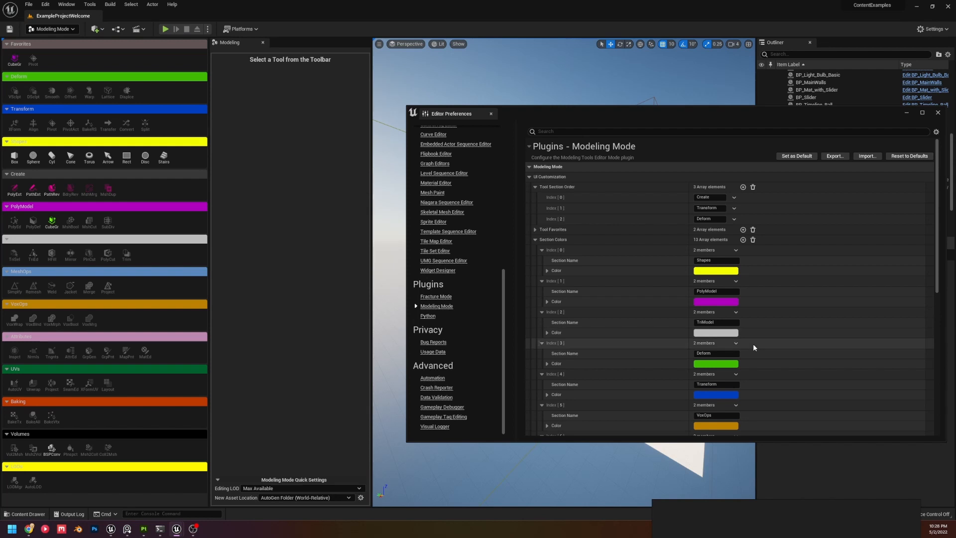
{"action": "left_click", "coordinate": [536, 186]}
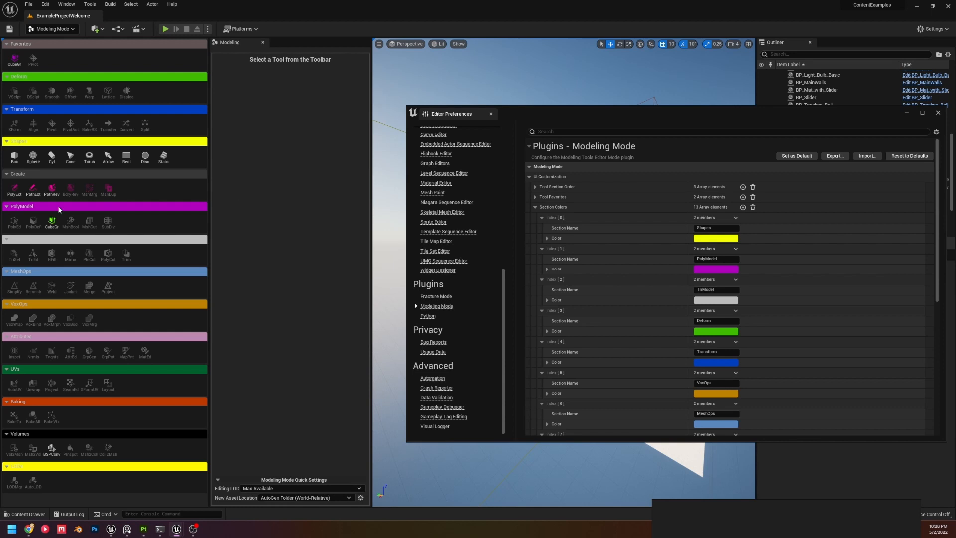
Change the Shapes section color to a darker olive.
{"action": "left_click", "coordinate": [715, 238]}
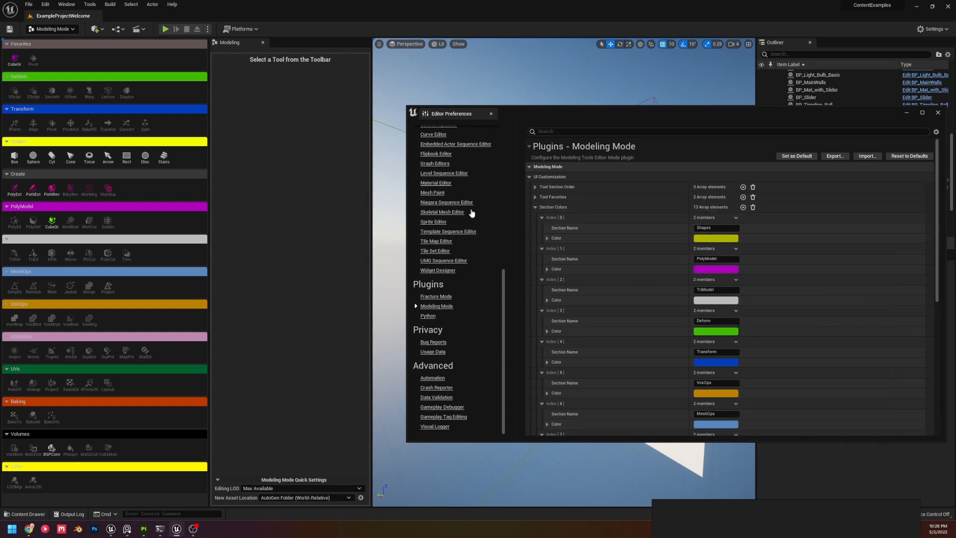
{"action": "scroll", "scroll_direction": "up", "scroll_amount": 3}
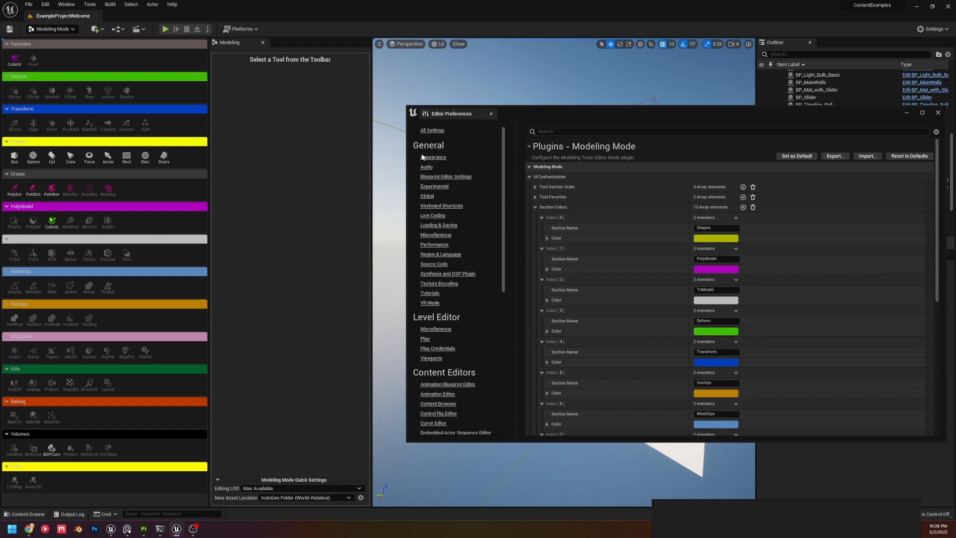
Refresh the palette via the Appearance page and collapse the Section Colors list.
{"action": "left_click", "coordinate": [433, 158]}
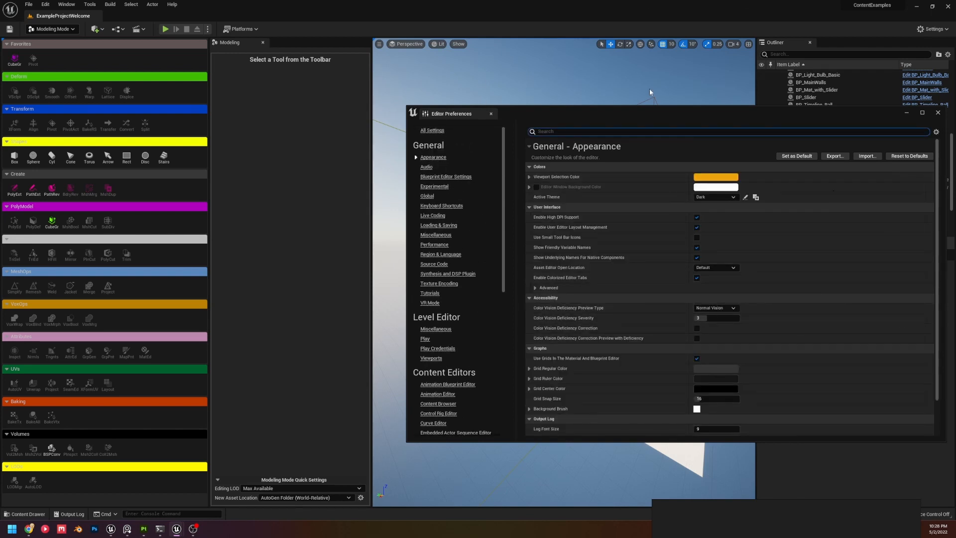
{"action": "left_click", "coordinate": [717, 177]}
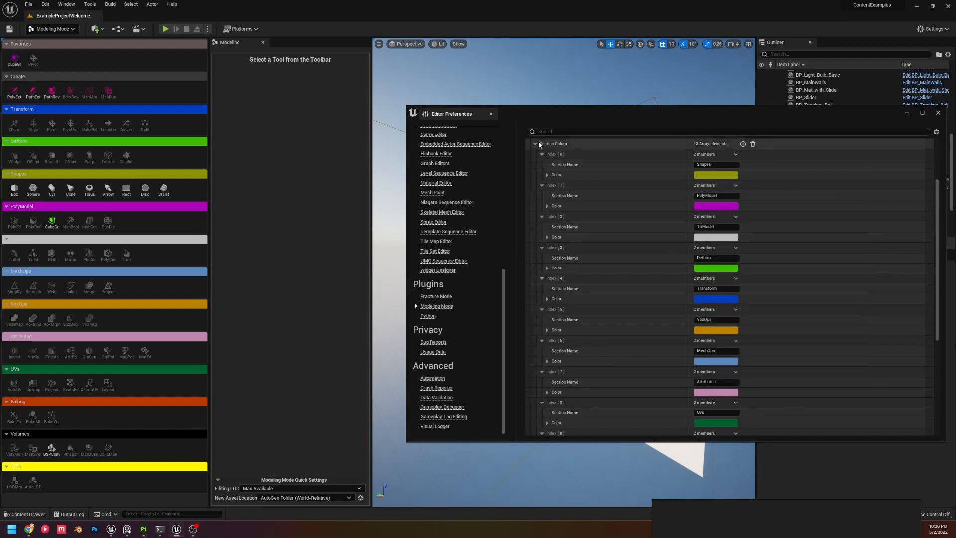
{"action": "left_click", "coordinate": [437, 305]}
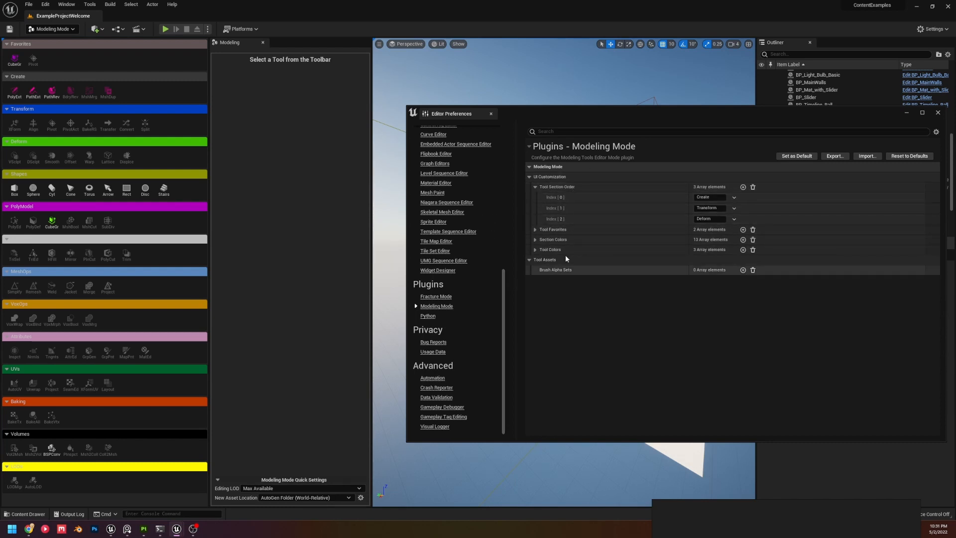
Expand the Tool Colors entries, reveal the Section Colors array, and switch the editor back into Modeling Mode.
{"action": "left_click", "coordinate": [534, 249]}
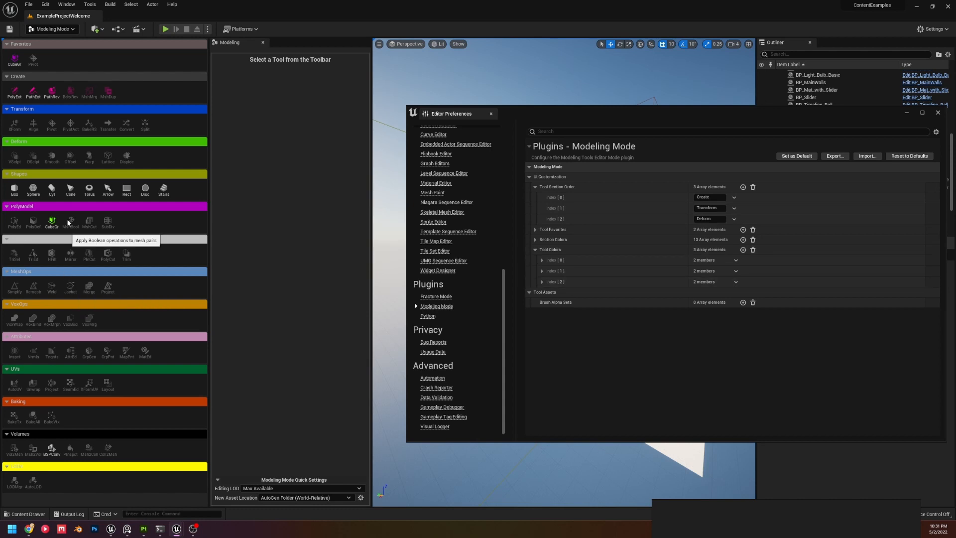
{"action": "mouse_move", "coordinate": [94, 294]}
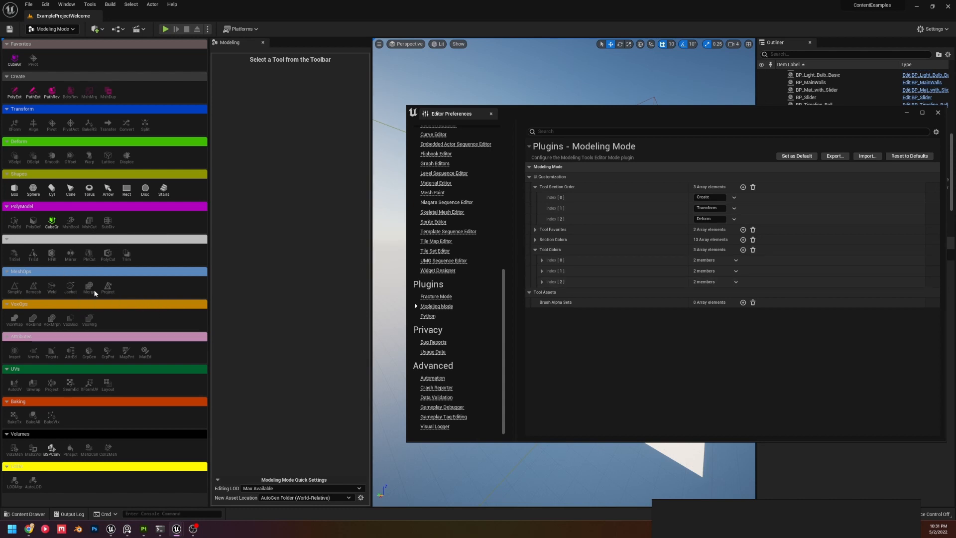
{"action": "left_click", "coordinate": [536, 239]}
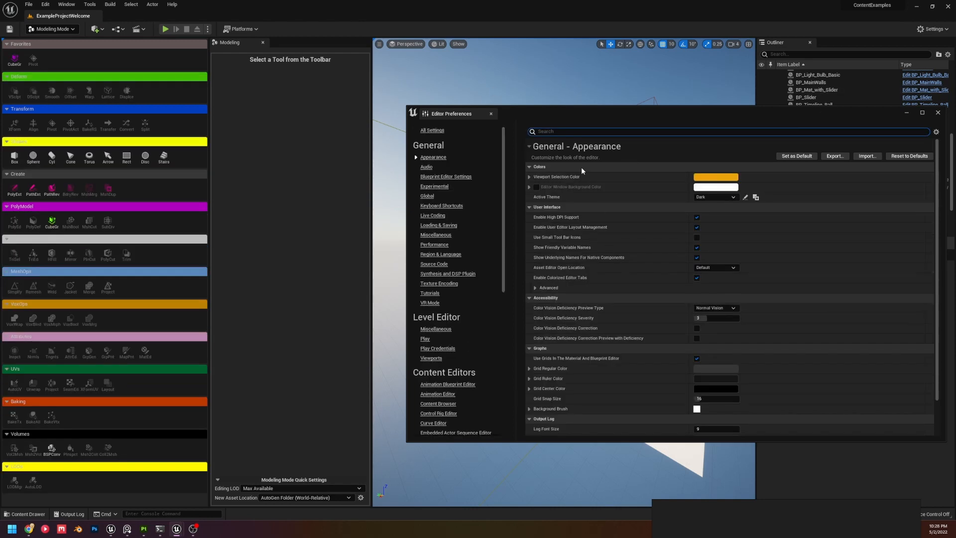
{"action": "scroll", "scroll_direction": "down", "scroll_amount": 3}
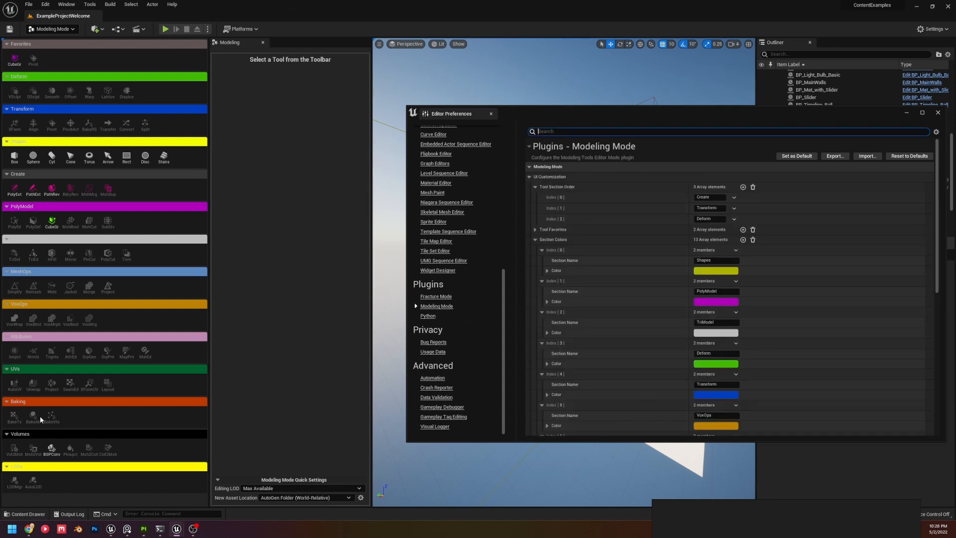
{"action": "left_click", "coordinate": [51, 29]}
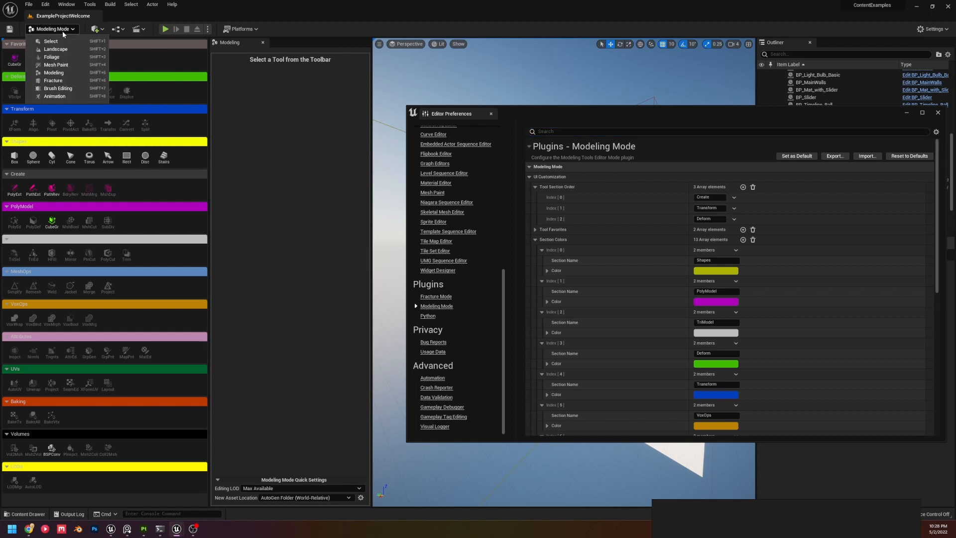
{"action": "left_click", "coordinate": [660, 187]}
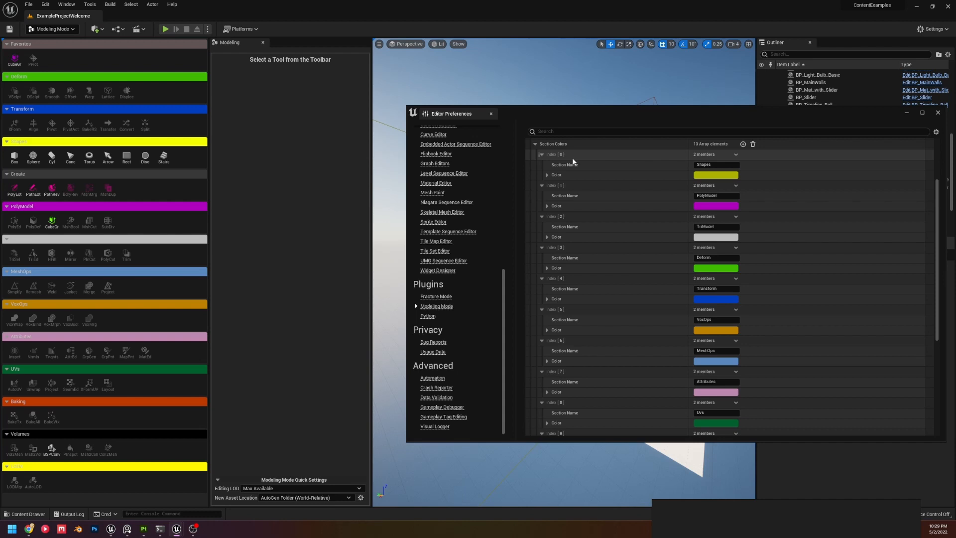
{"action": "mouse_move", "coordinate": [570, 163]}
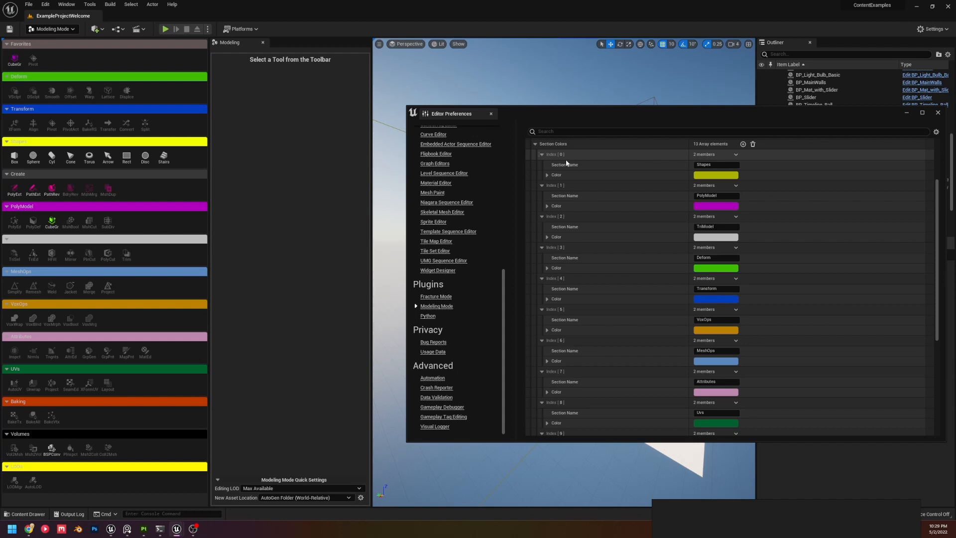